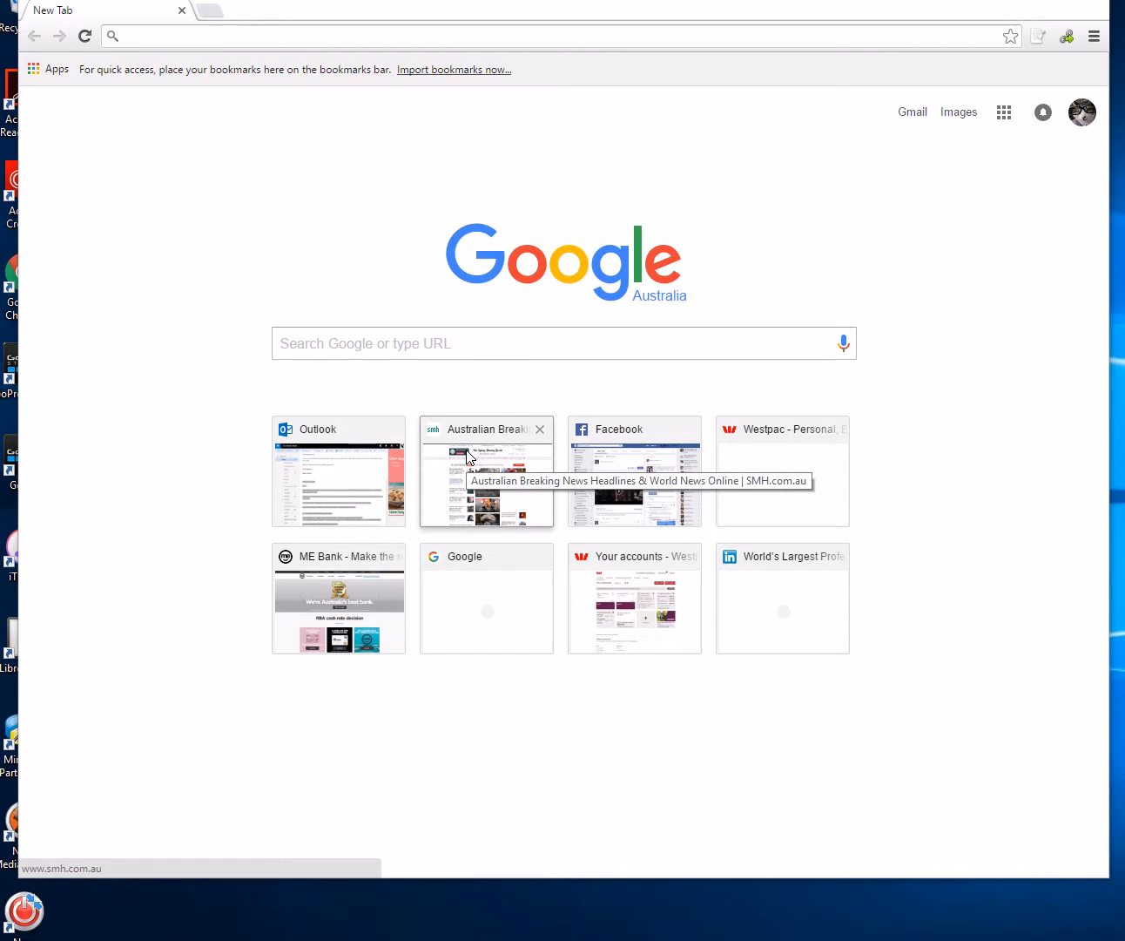
mouse_move(443, 512)
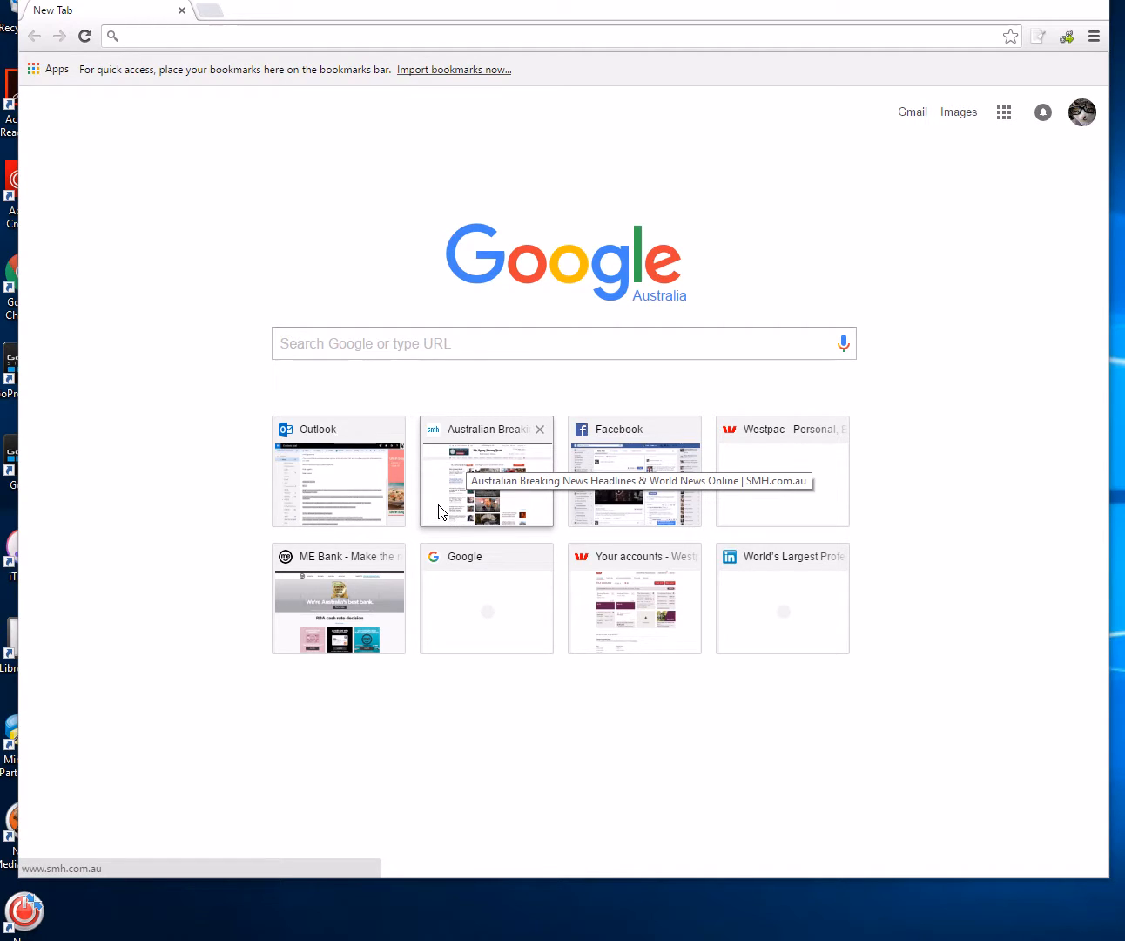
mouse_move(435, 506)
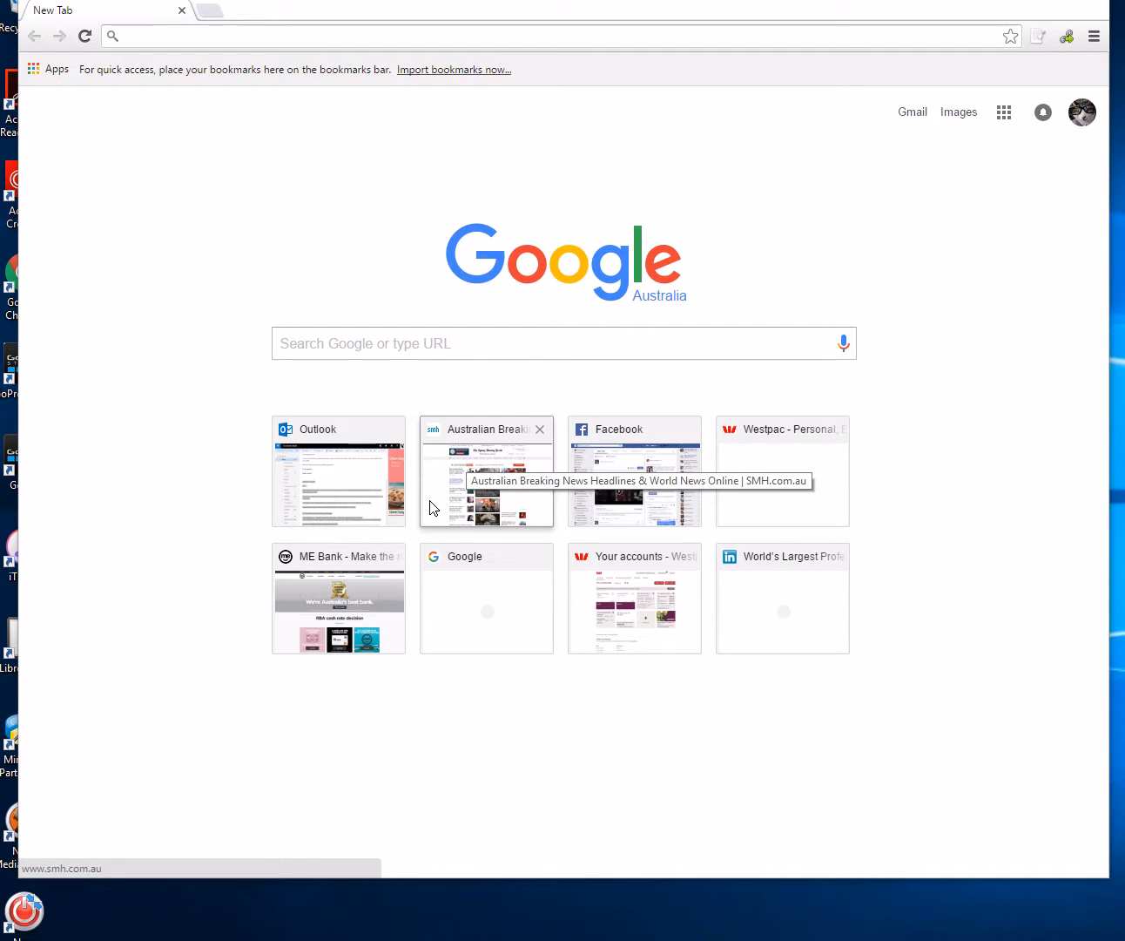
mouse_move(788, 267)
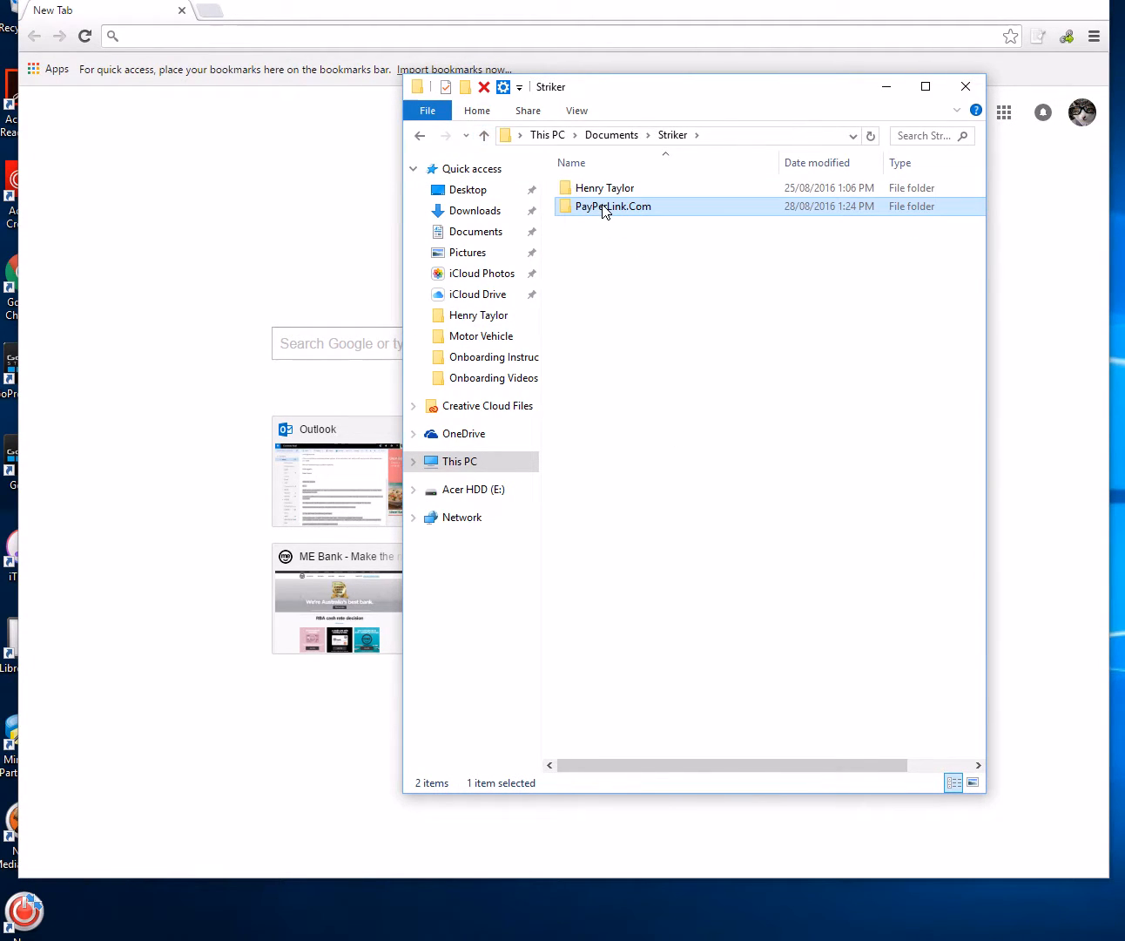
Open PayPerLink.Com, then World Data Job Skills Training, then the Links for Training with World Data notes.
double_click(613, 206)
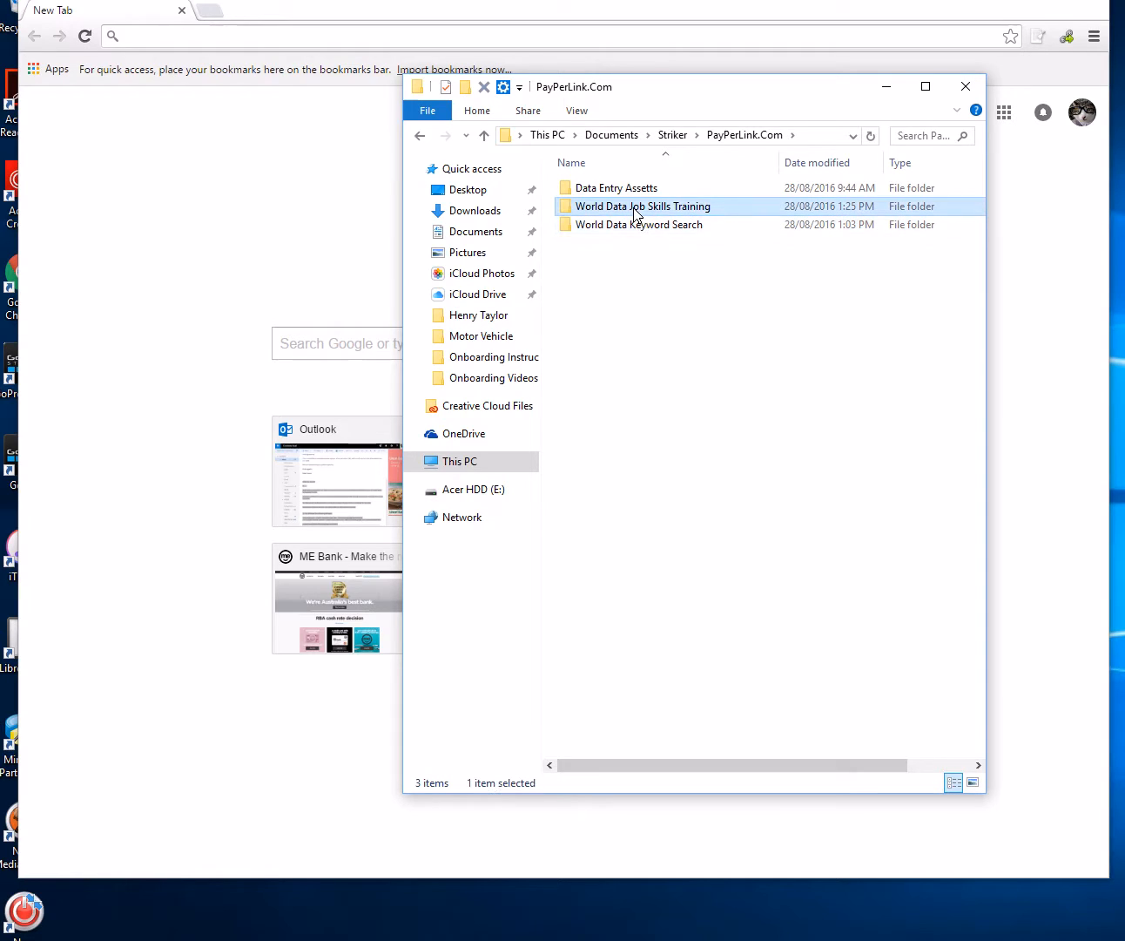
double_click(643, 205)
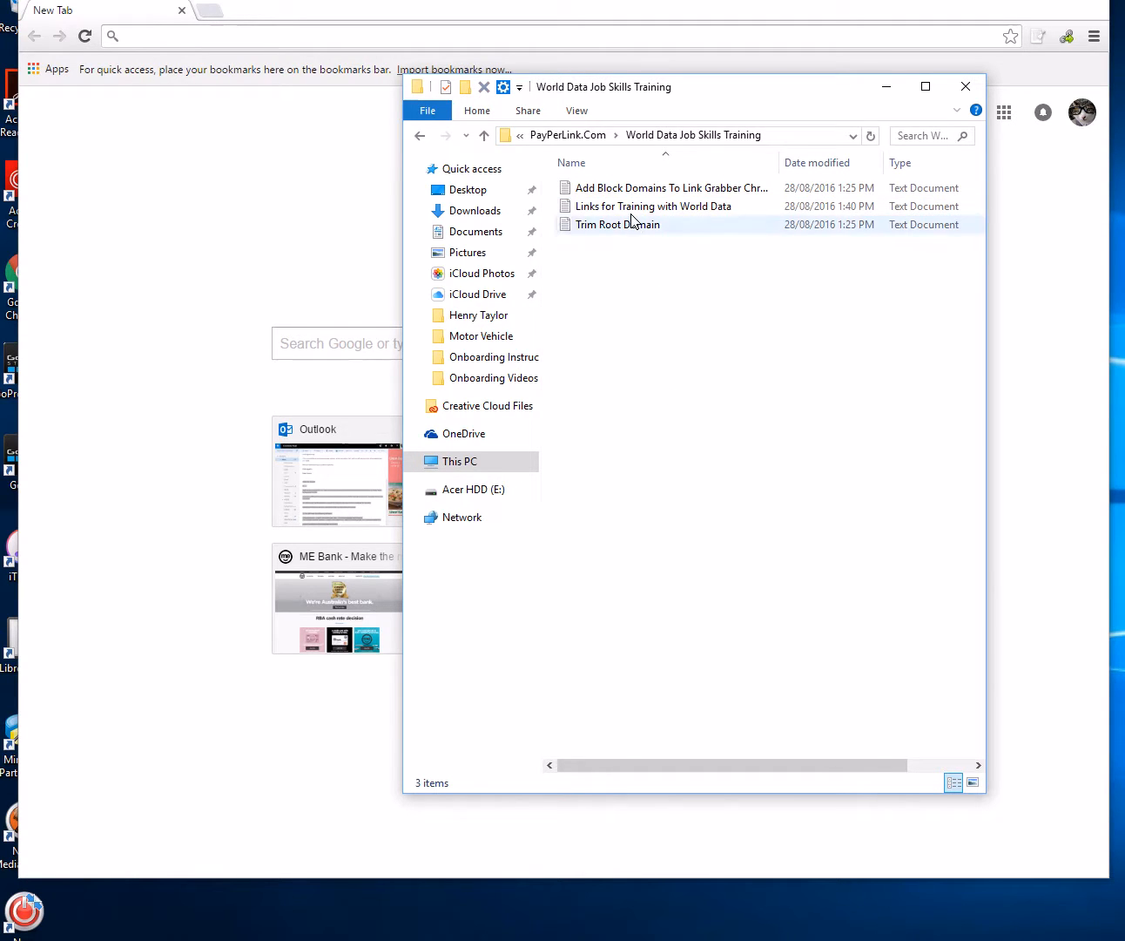
double_click(655, 207)
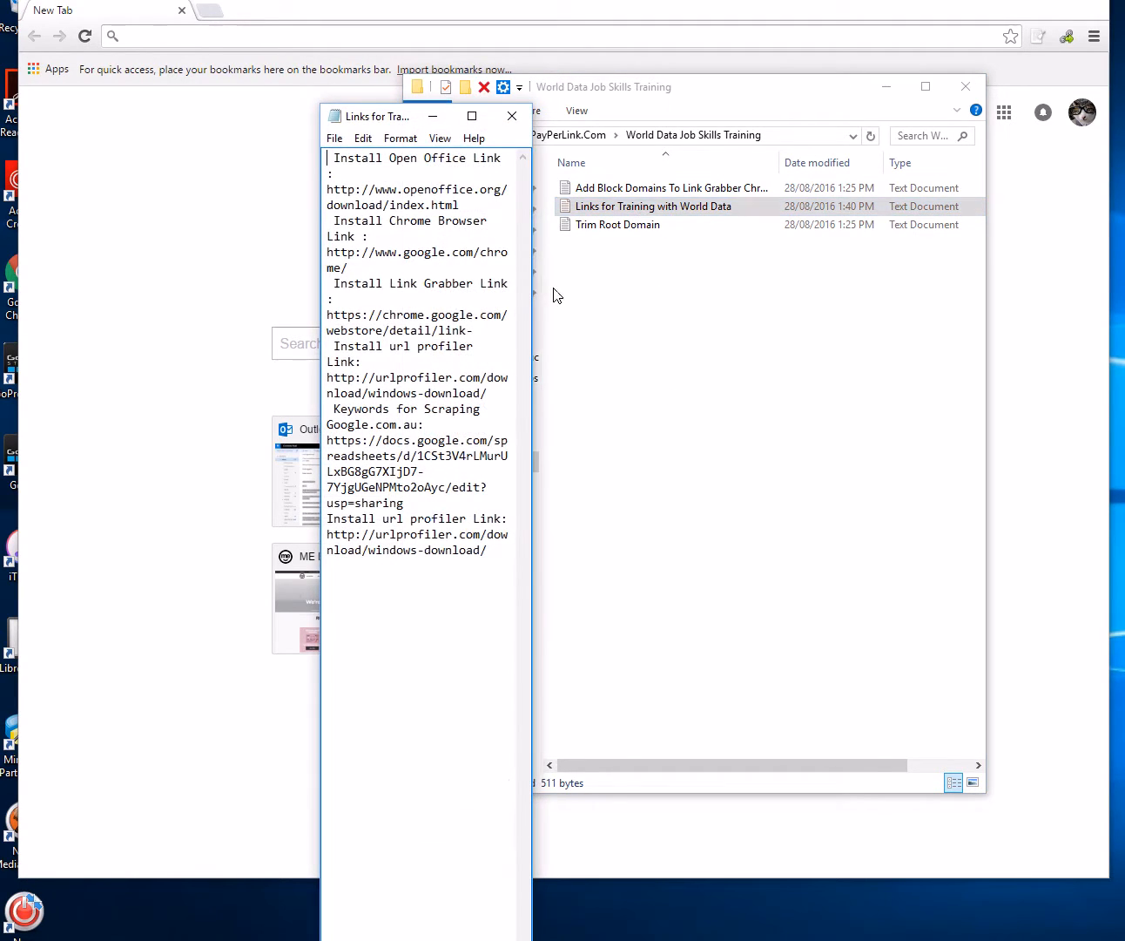
mouse_move(536, 269)
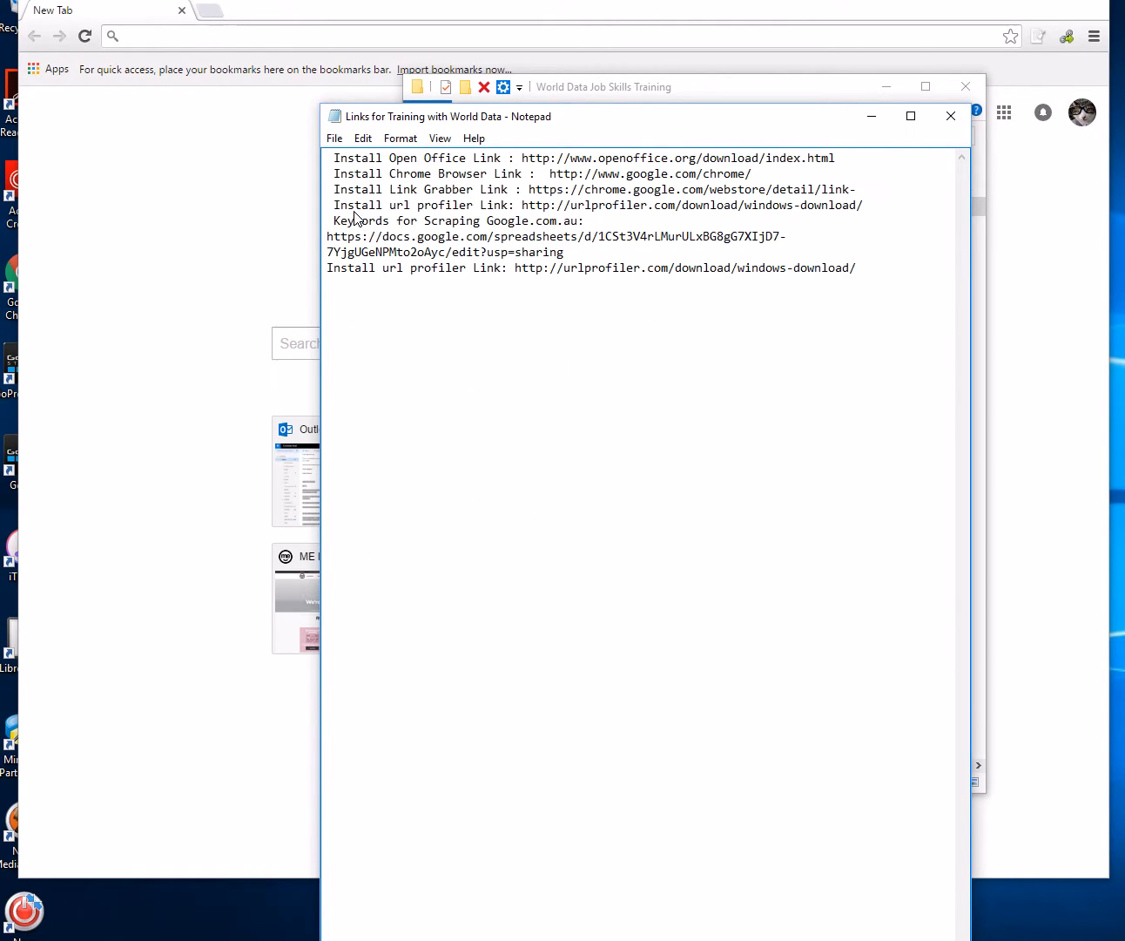
Copy the urlprofiler.com download link from the notes into Chrome's address bar.
double_click(403, 205)
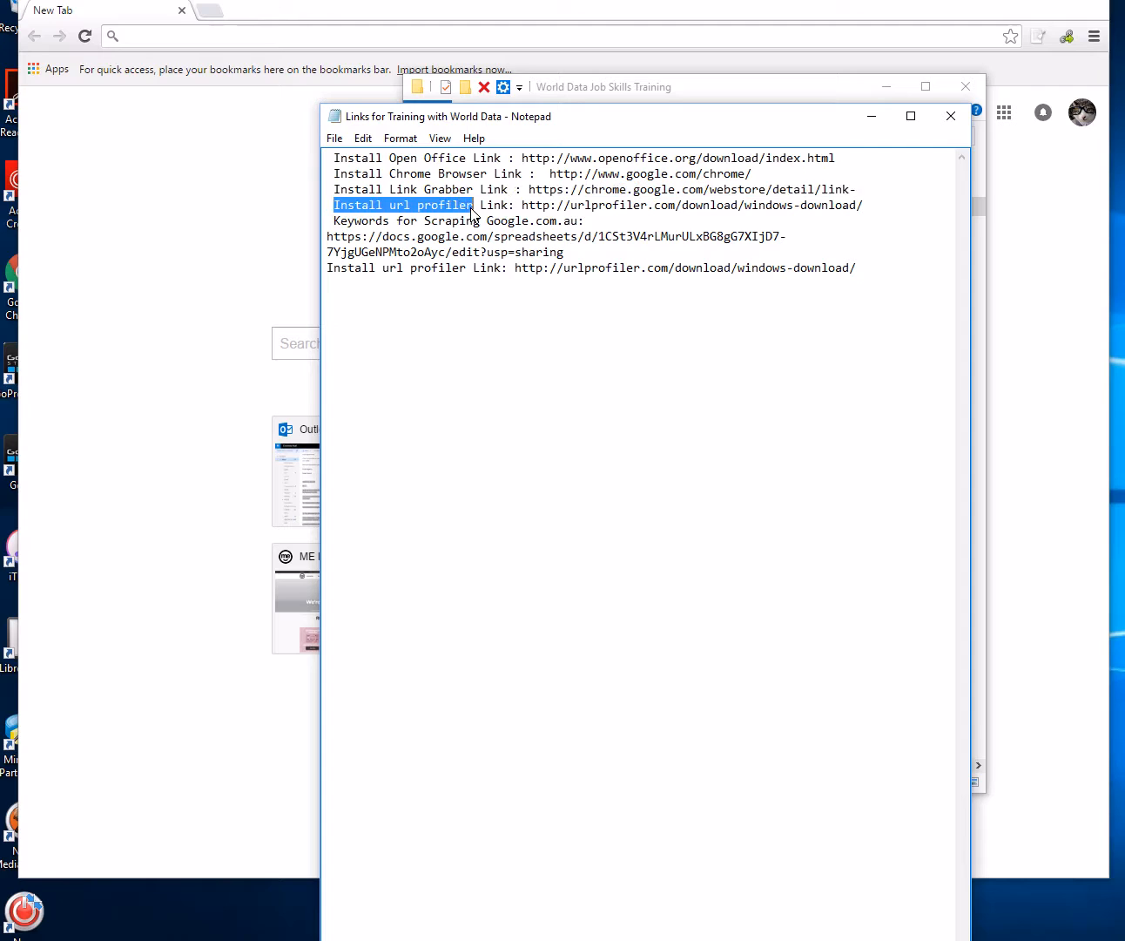
left_click(530, 214)
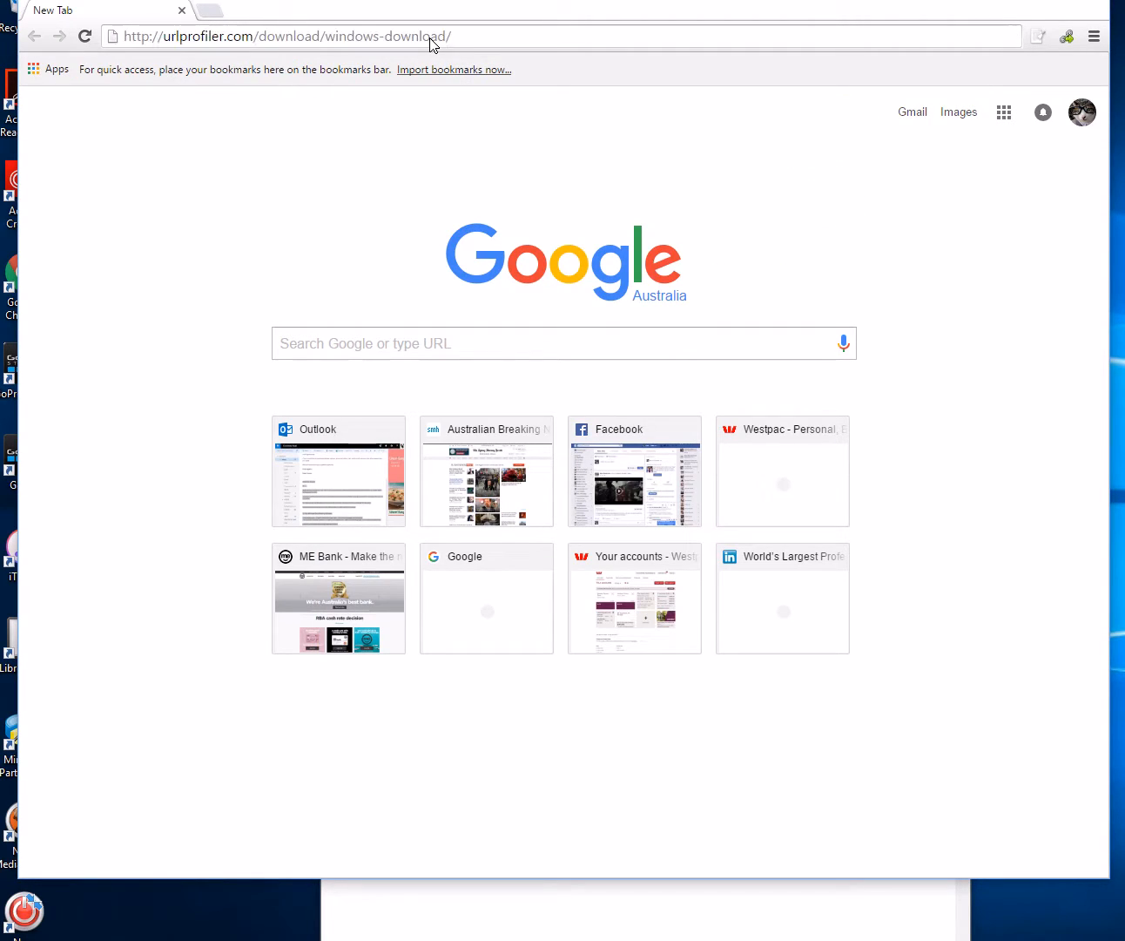
Load the URL Profiler Windows download page and click Download Now for the Windows client.
key("Return")
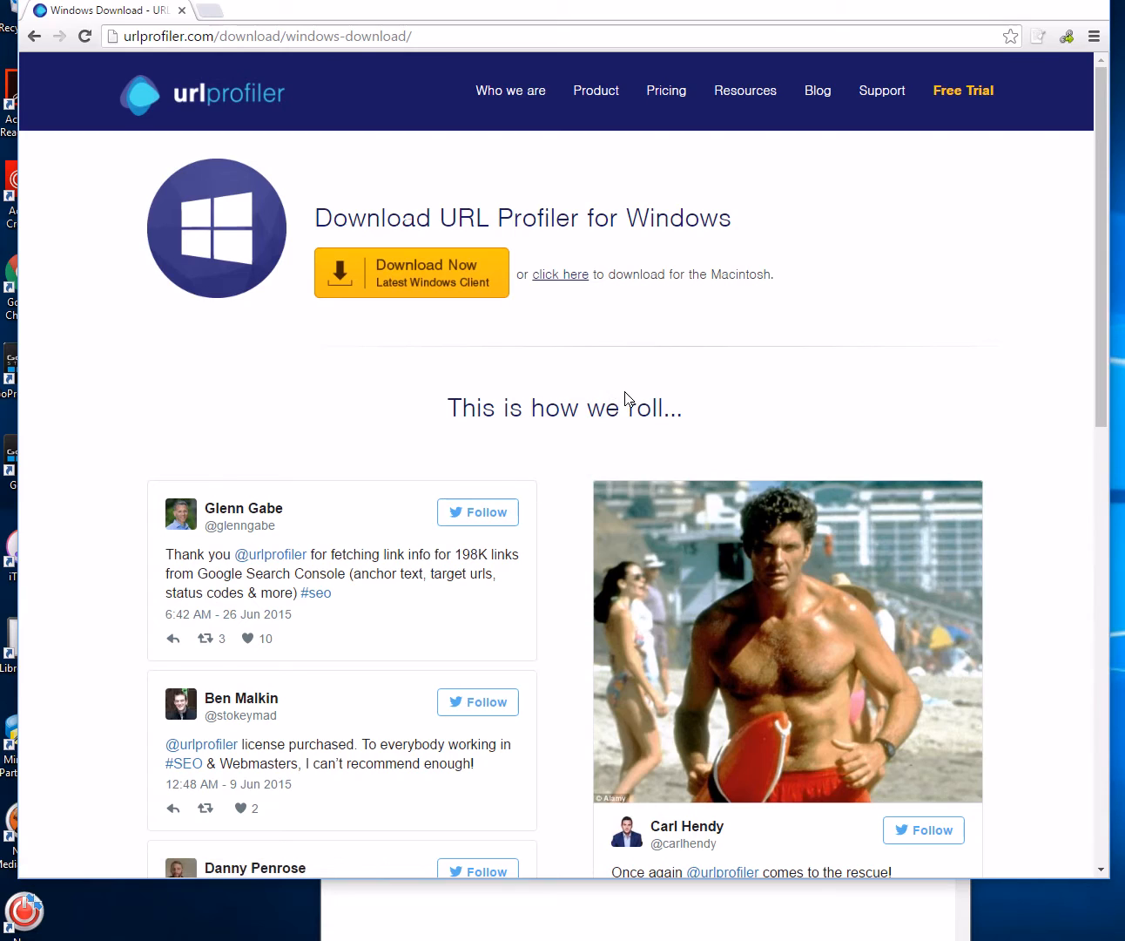
mouse_move(573, 295)
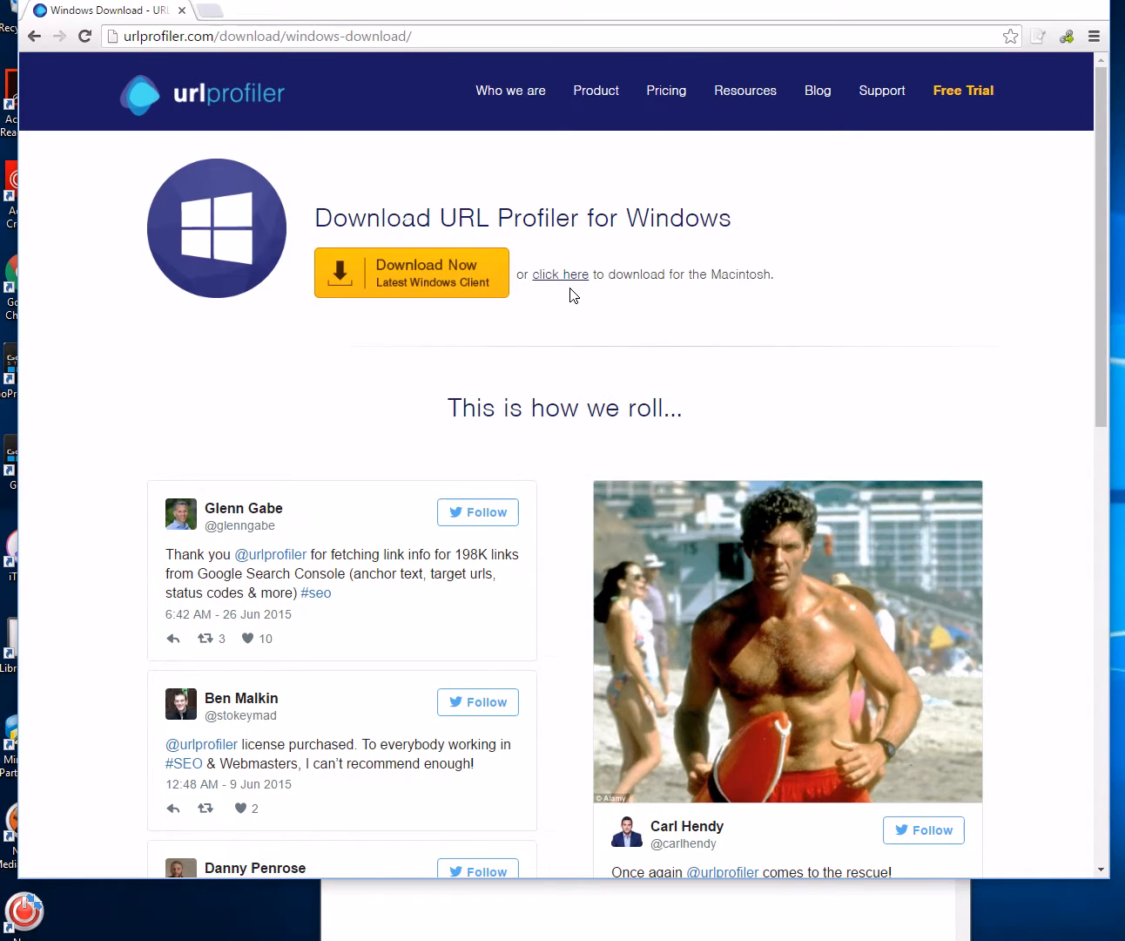
mouse_move(779, 280)
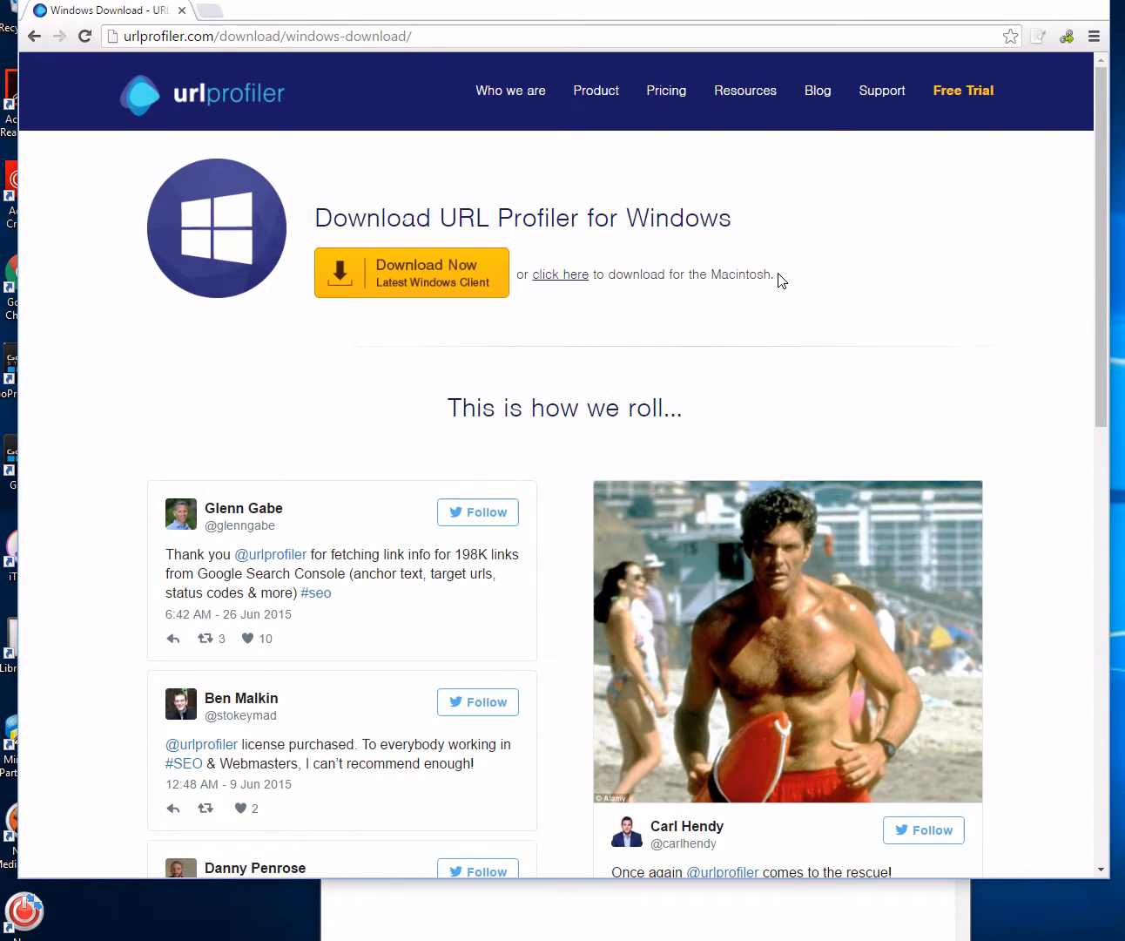
double_click(741, 274)
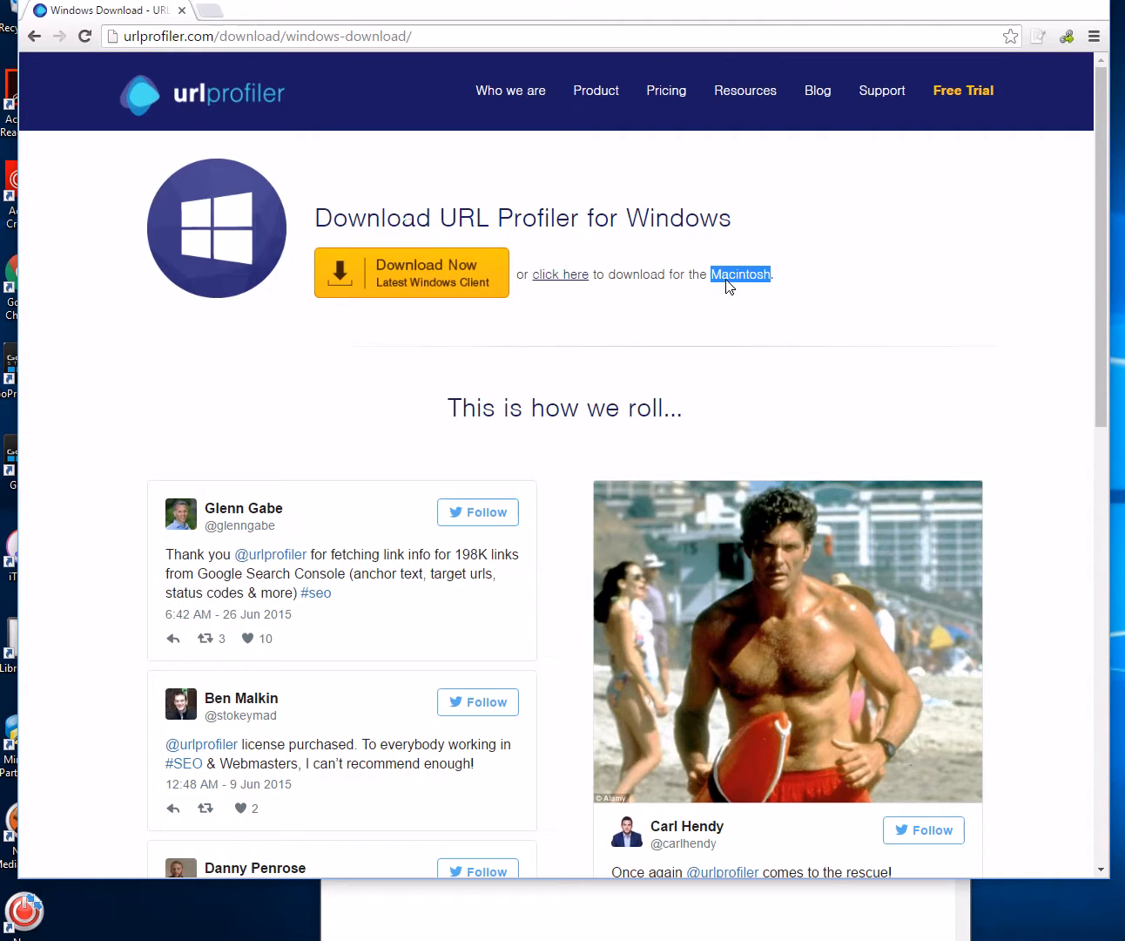
mouse_move(428, 321)
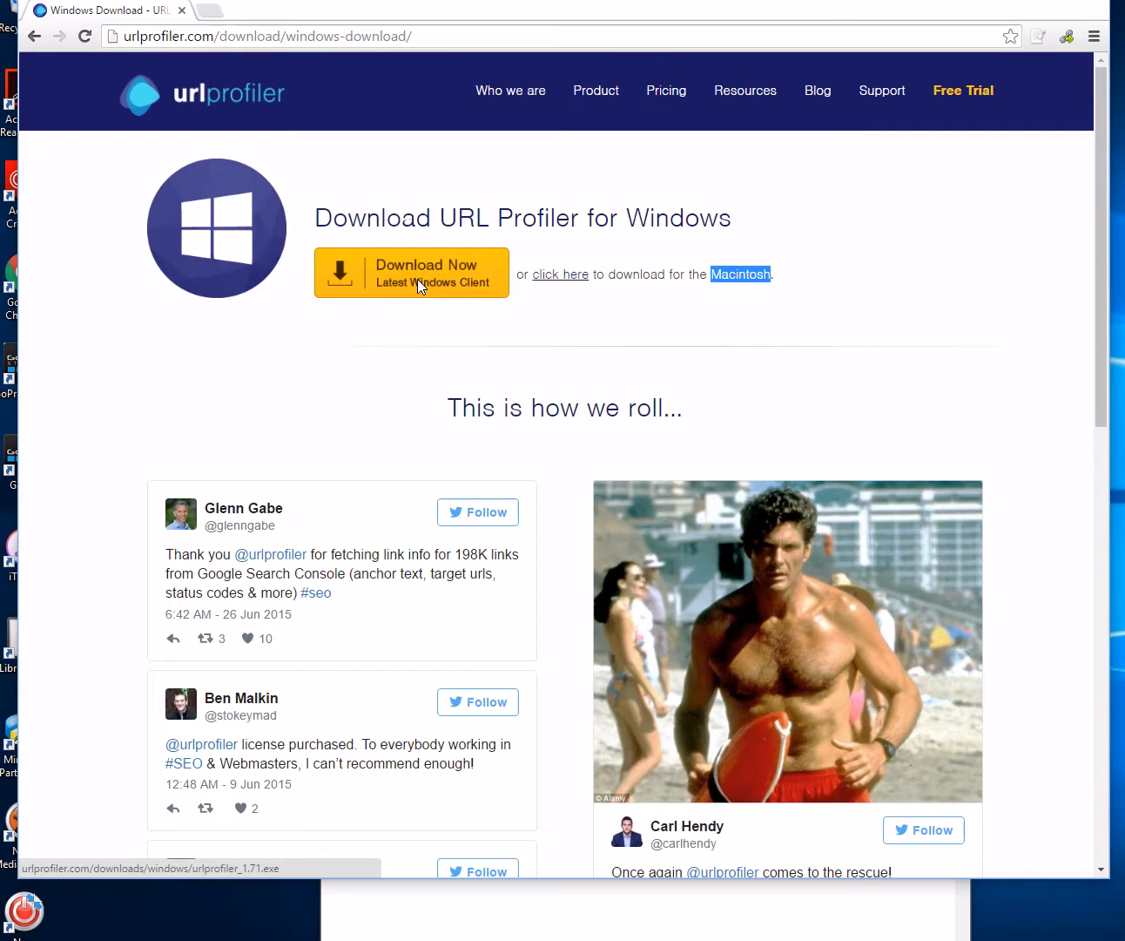
left_click(412, 271)
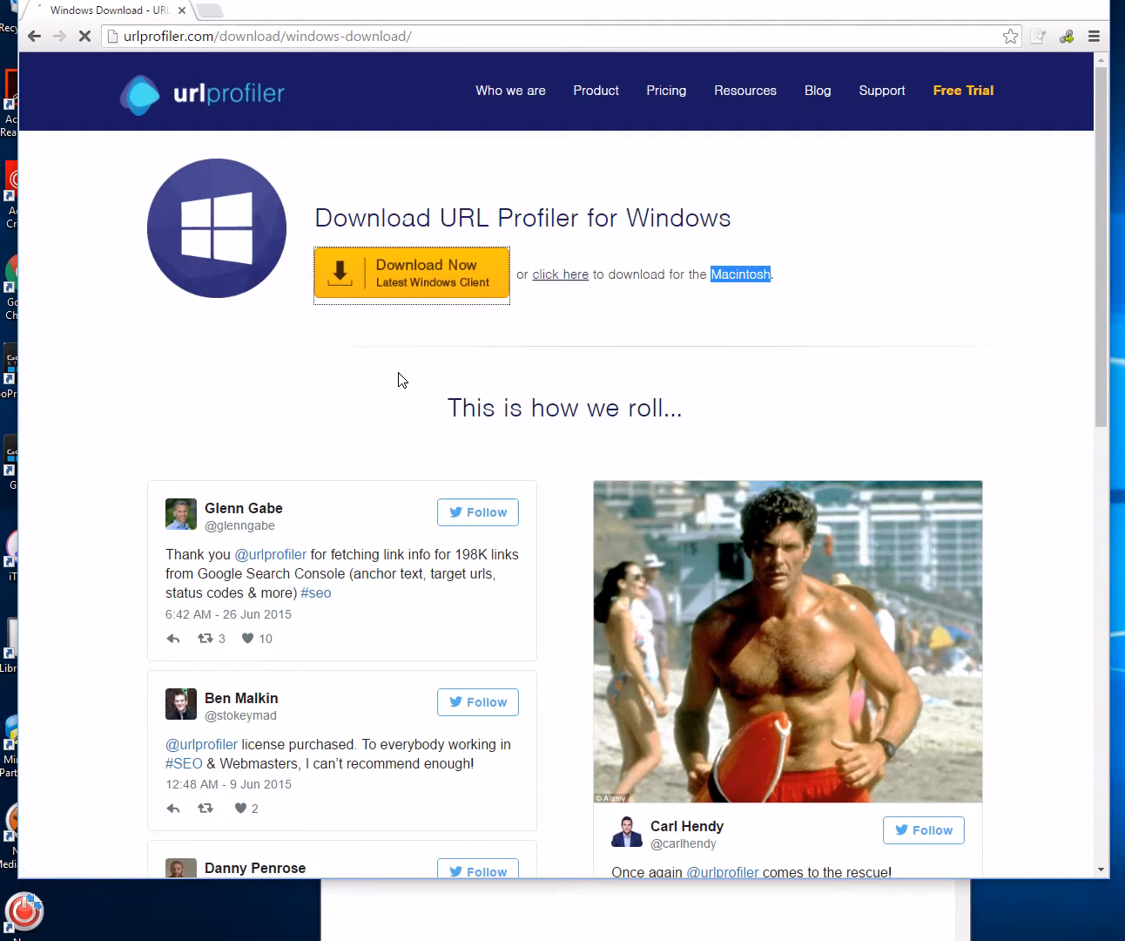
Start the download and scroll through the thanks page's installation steps and back up.
left_click(411, 274)
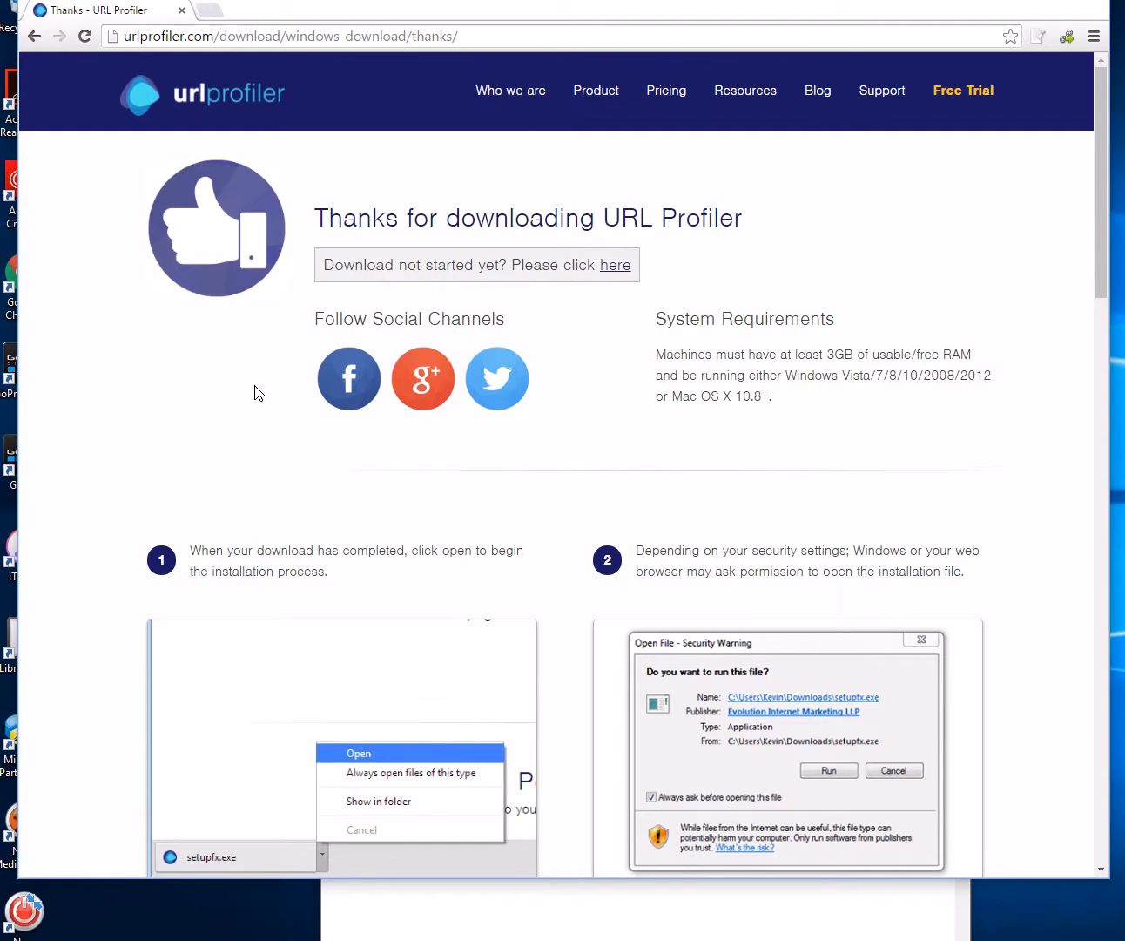
mouse_move(634, 417)
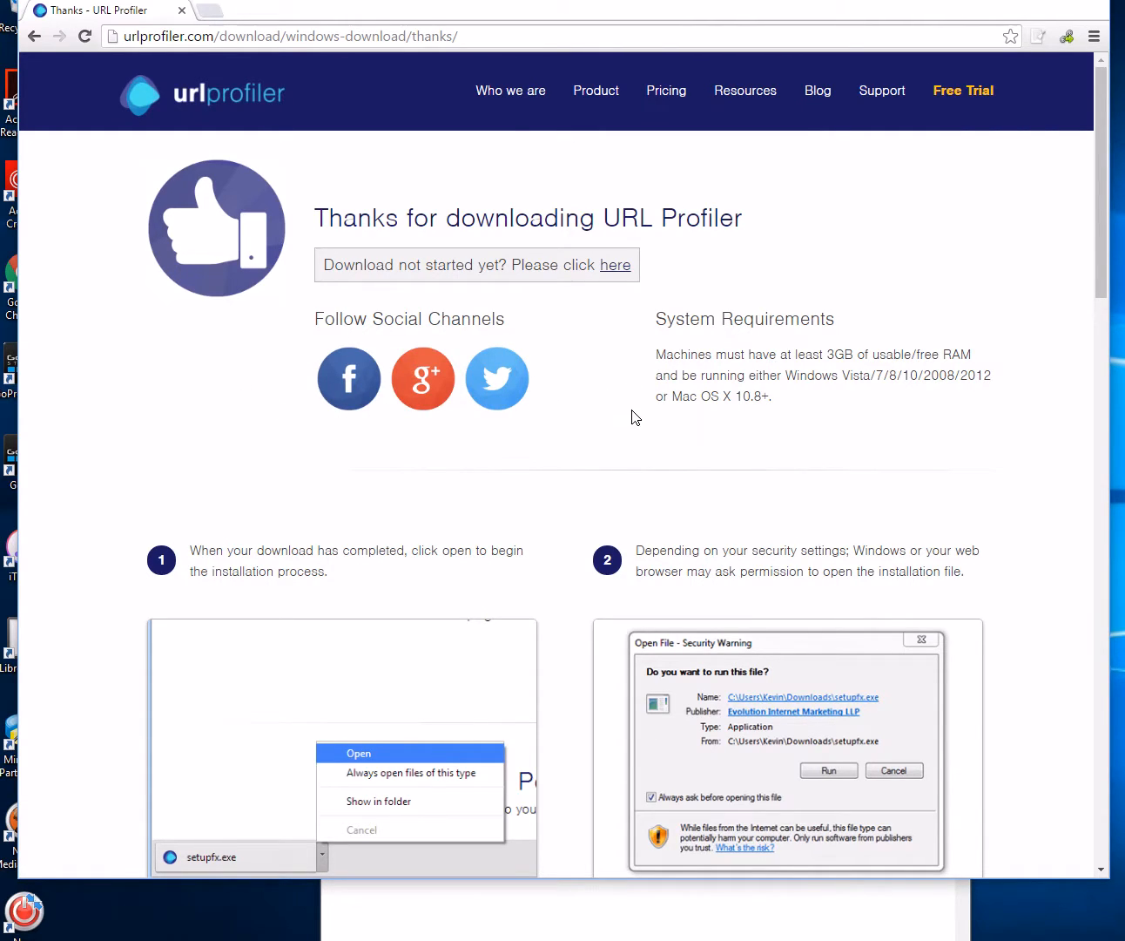
mouse_move(497, 378)
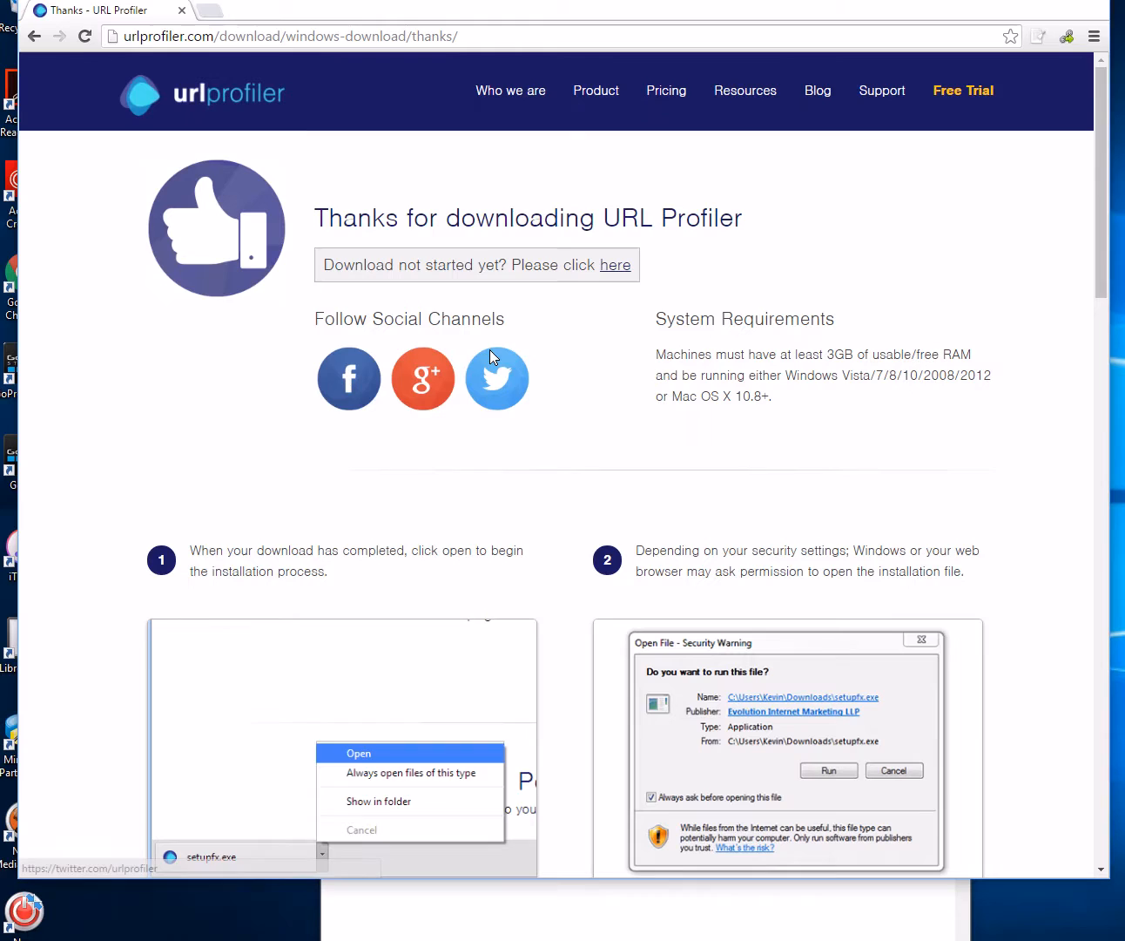
scroll("down", 3)
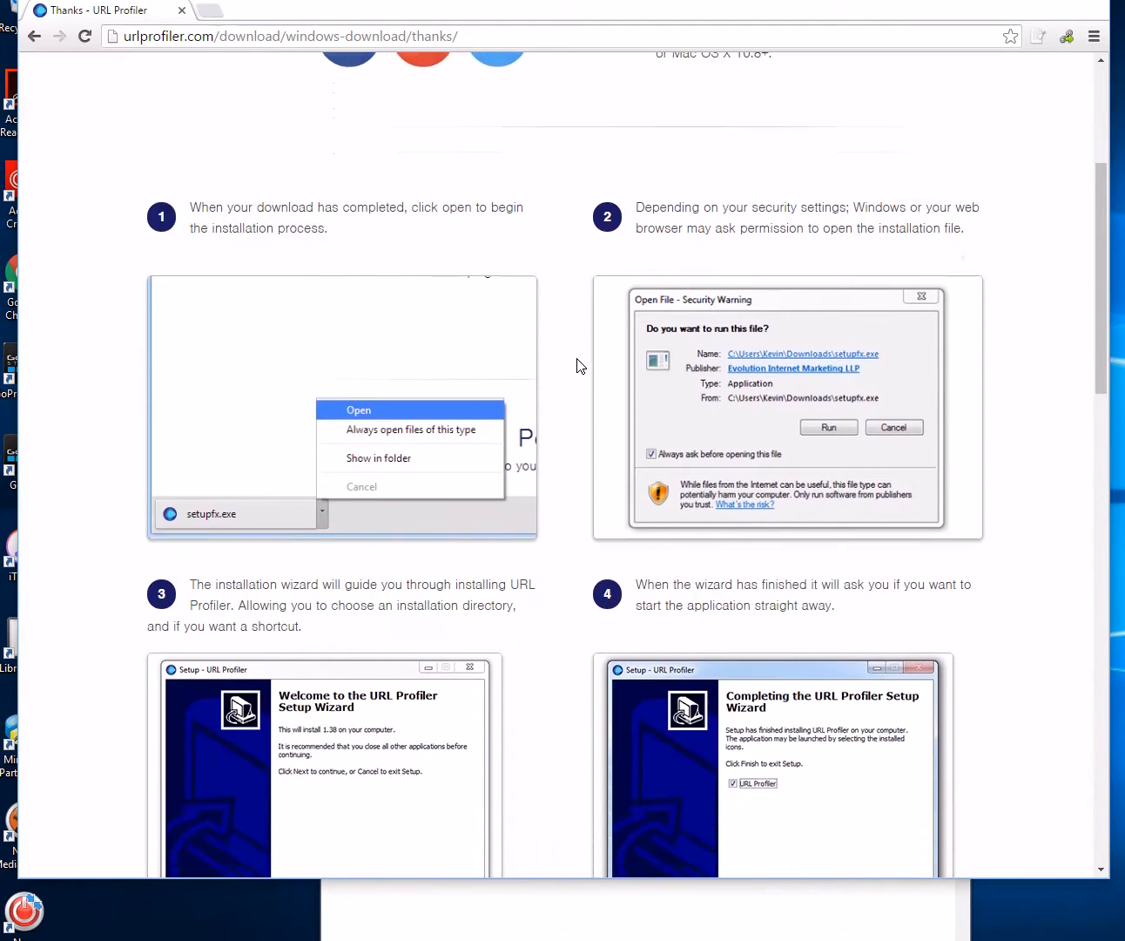
scroll("down", 3)
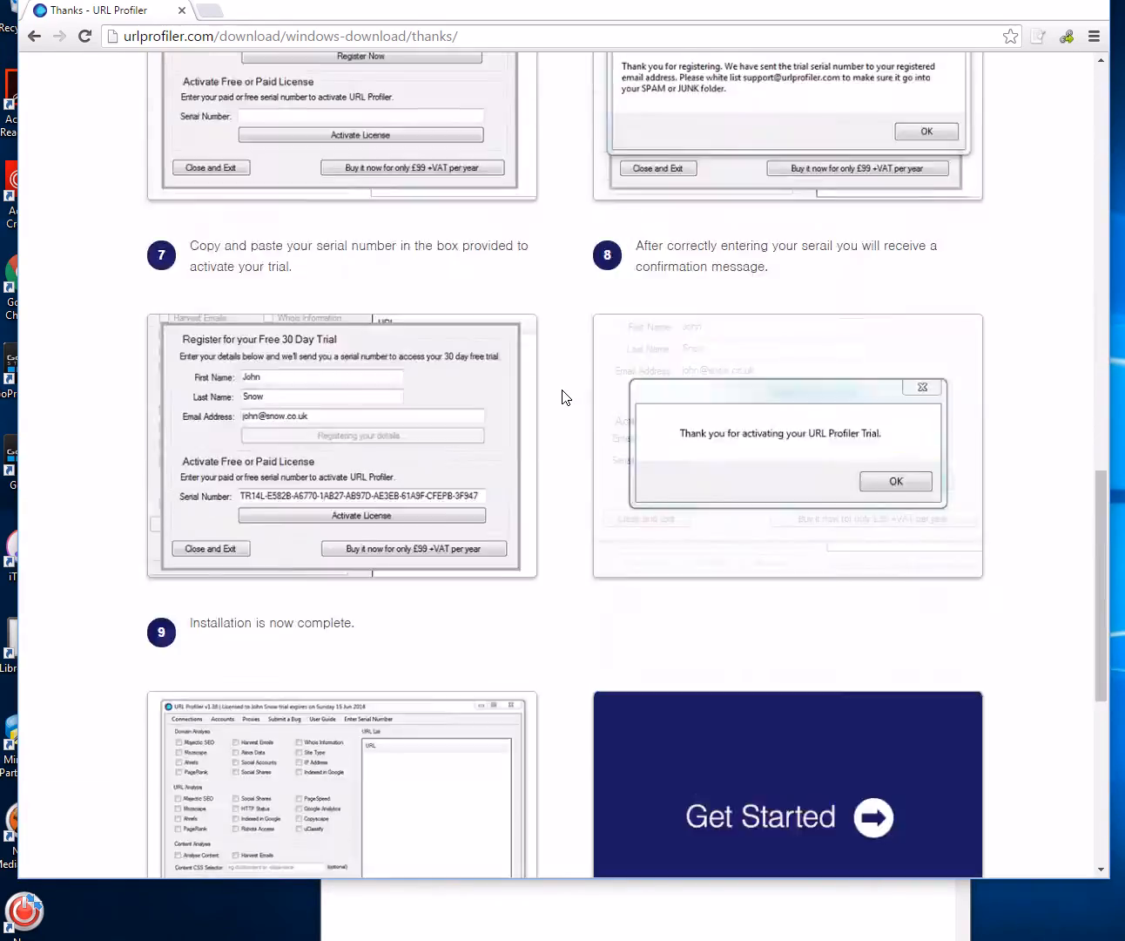
scroll("up", 3)
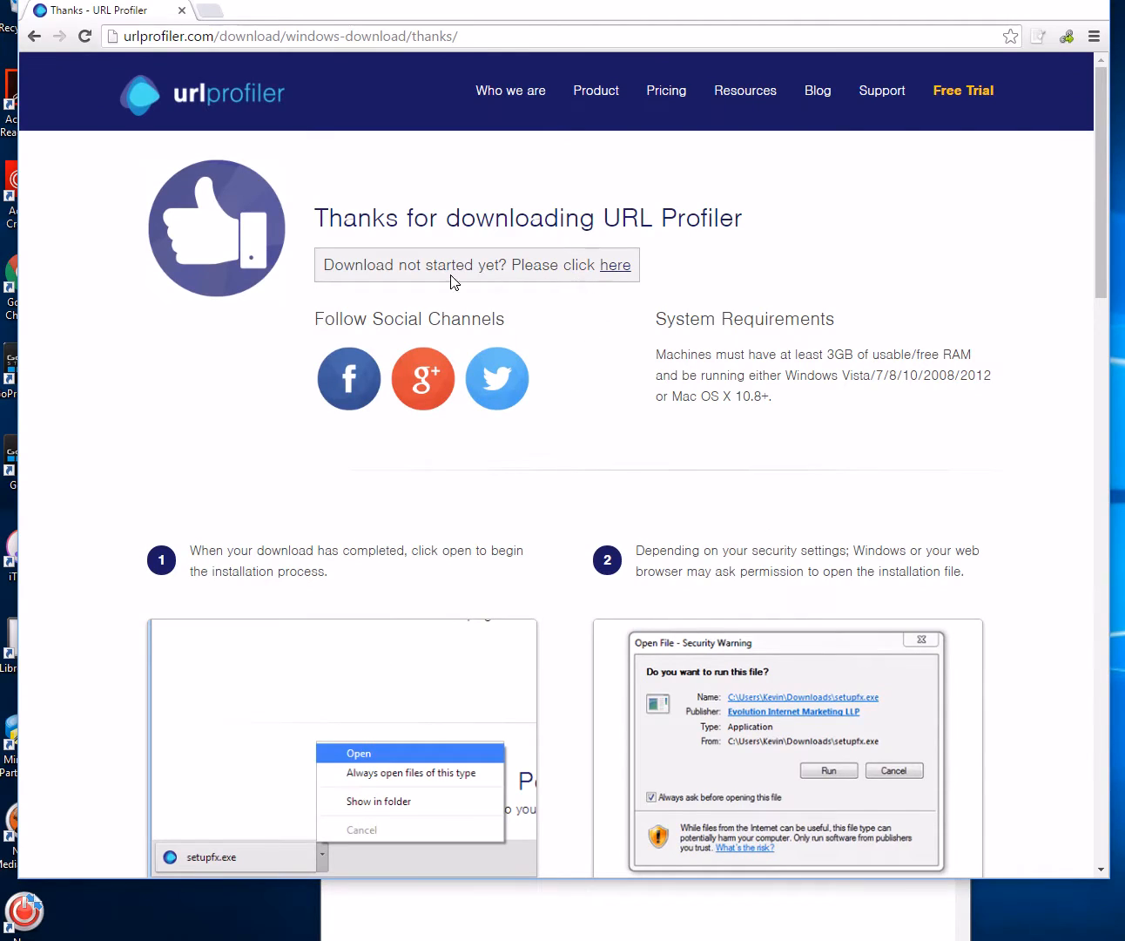
mouse_move(615, 266)
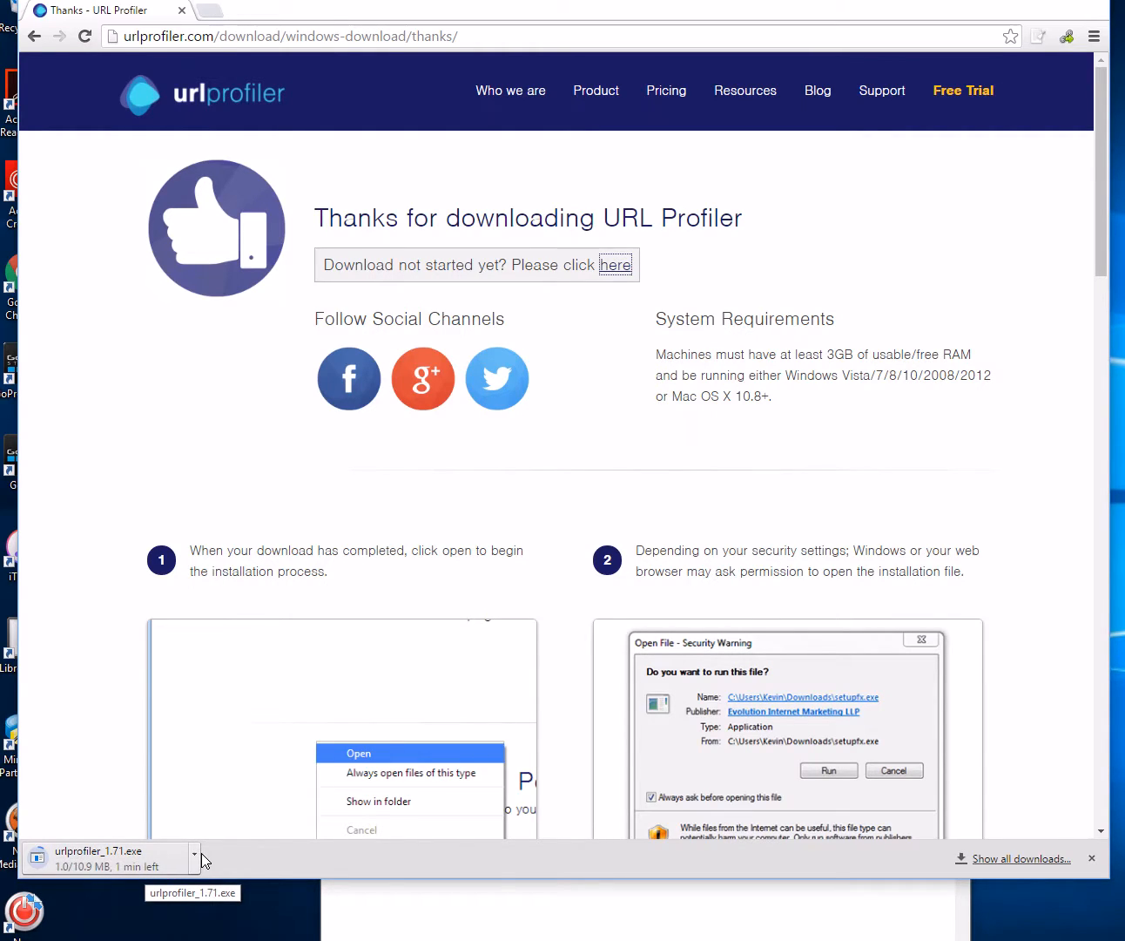
mouse_move(277, 810)
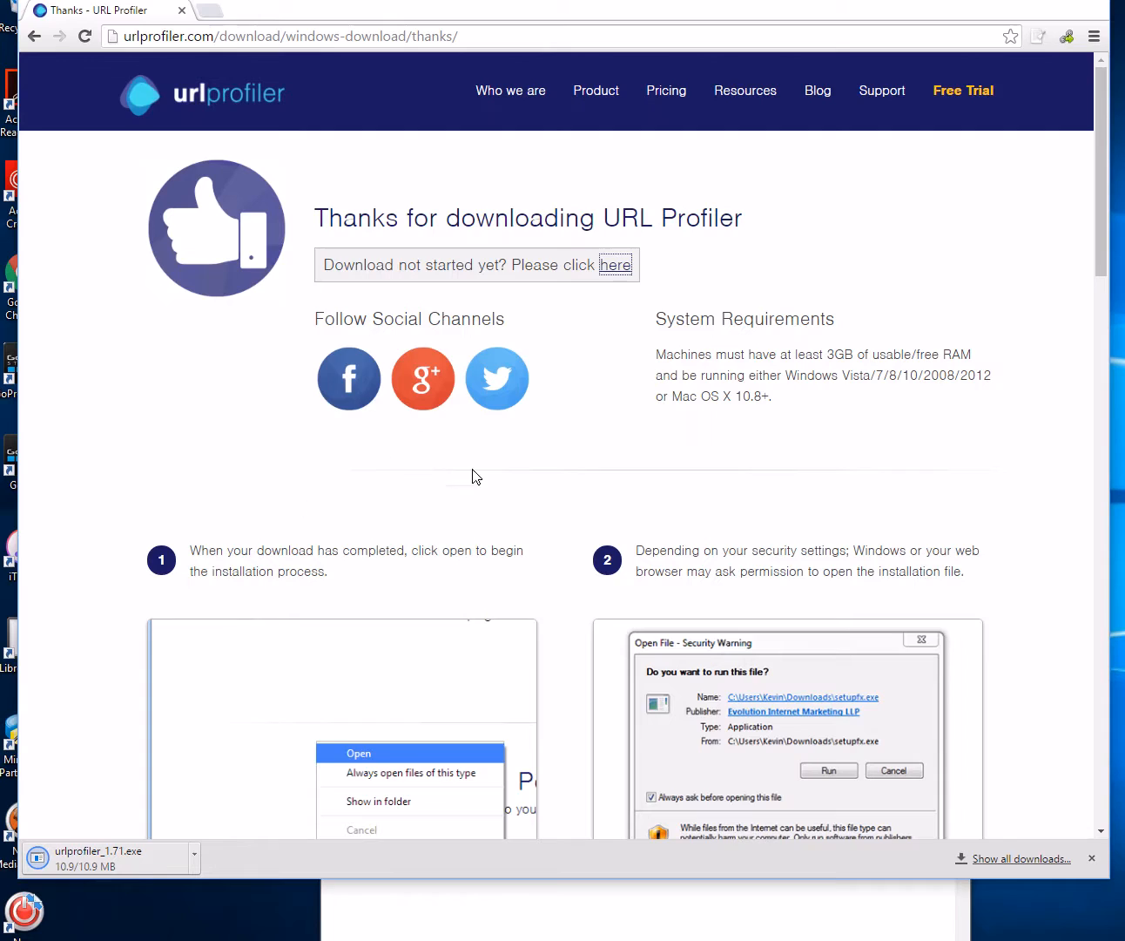
mouse_move(113, 863)
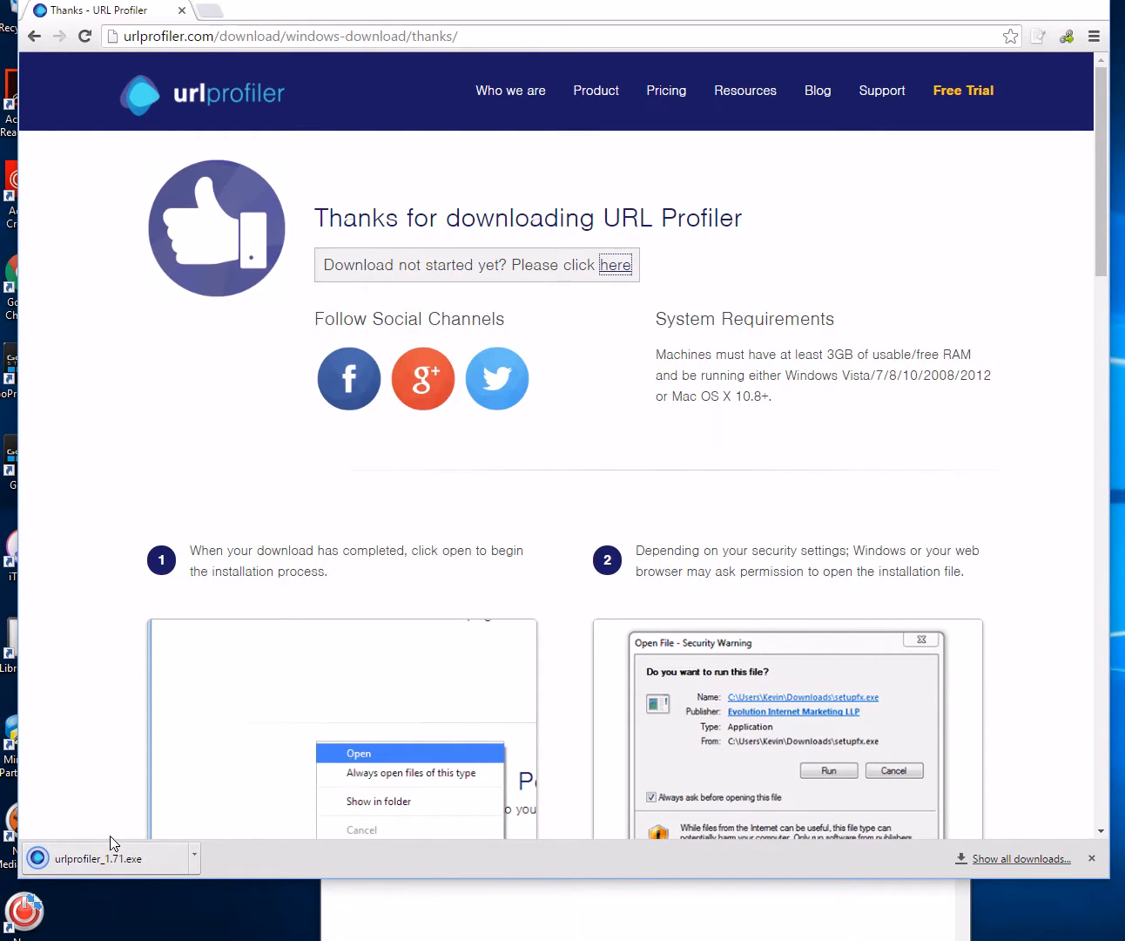
Run the finished urlprofiler_1.71.exe from Chrome's download bar.
left_click(358, 752)
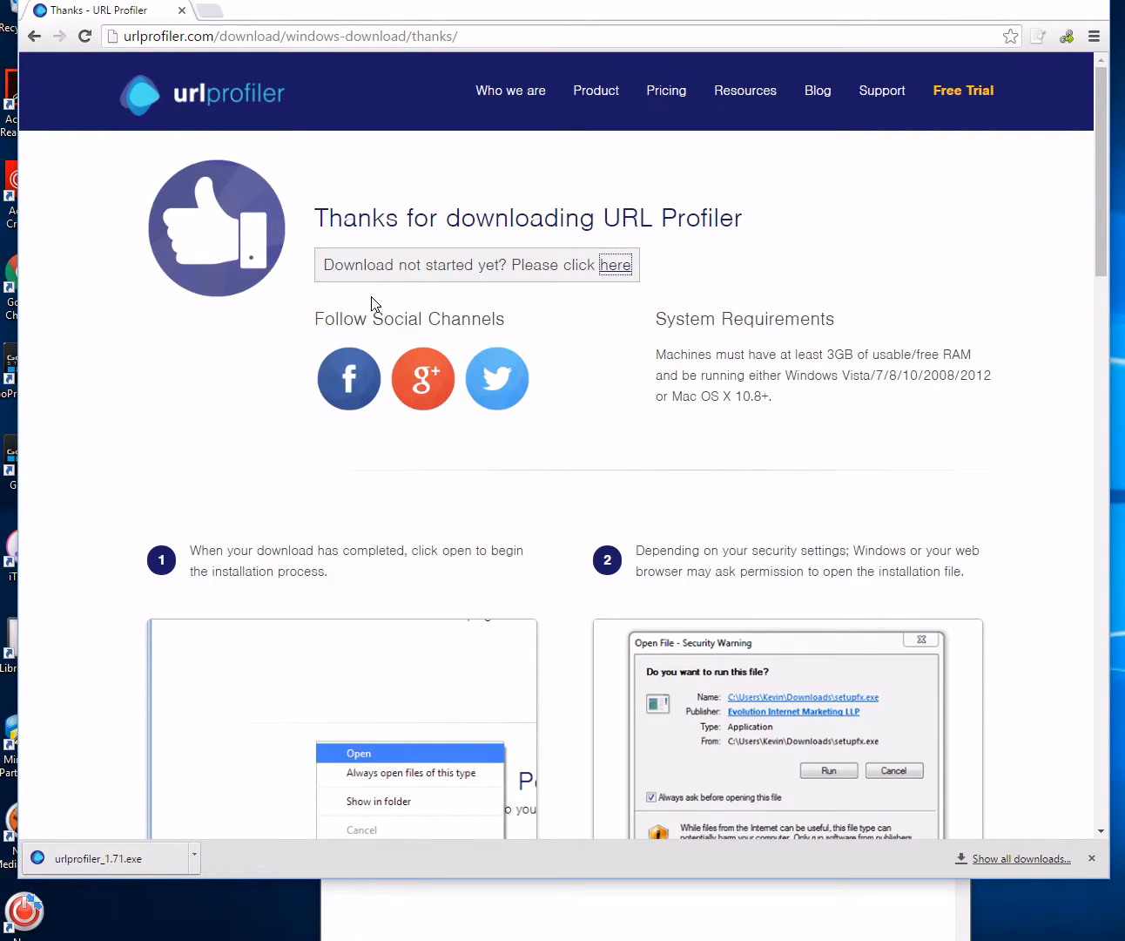
mouse_move(165, 876)
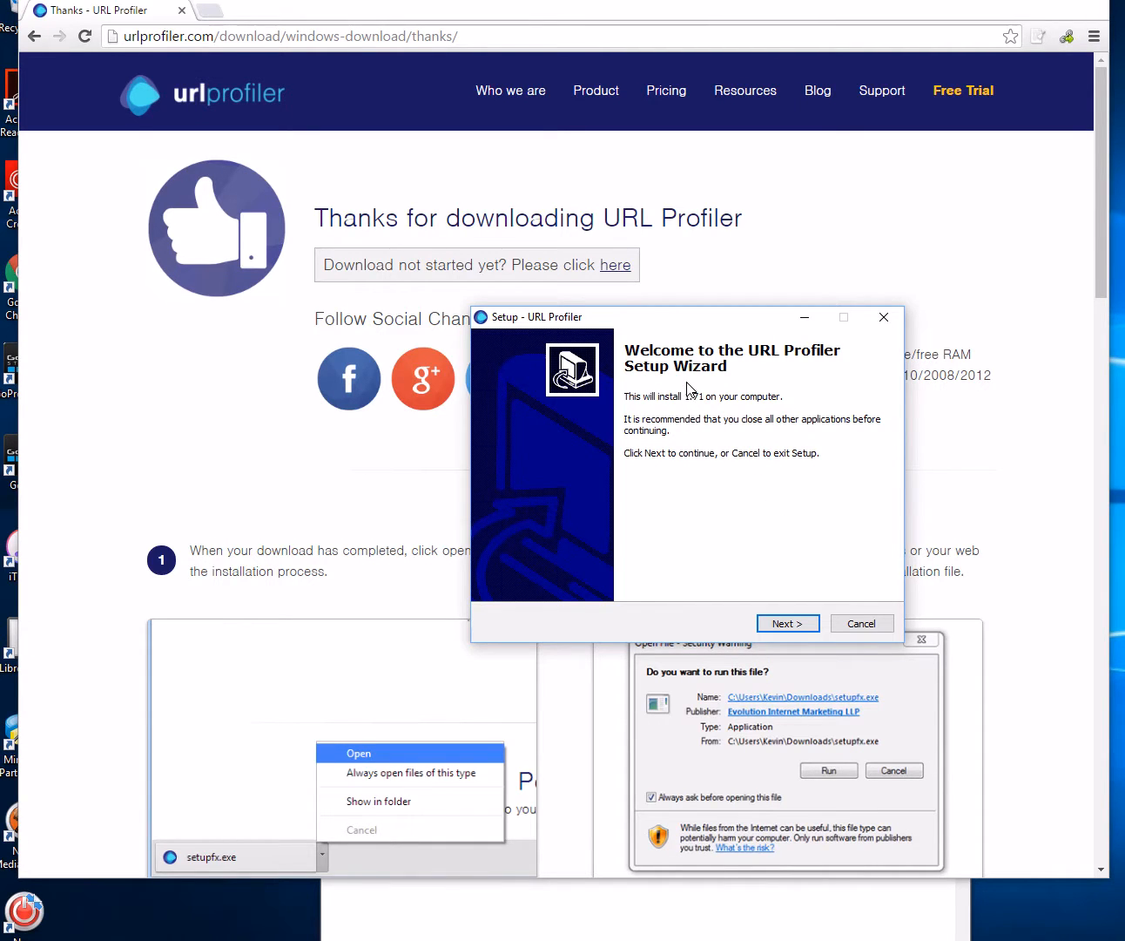
mouse_move(792, 590)
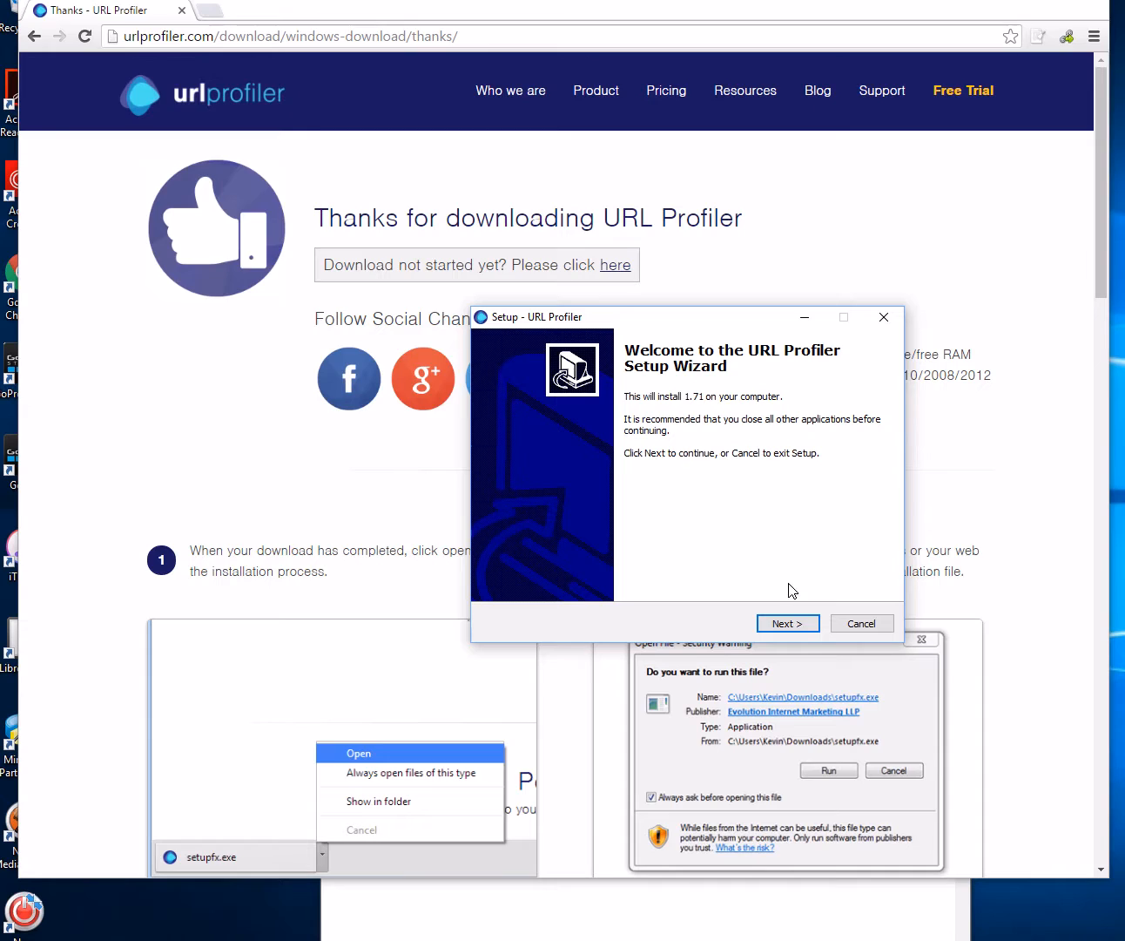
Install URL Profiler with the default install and shortcuts folders, adding a desktop icon.
left_click(787, 622)
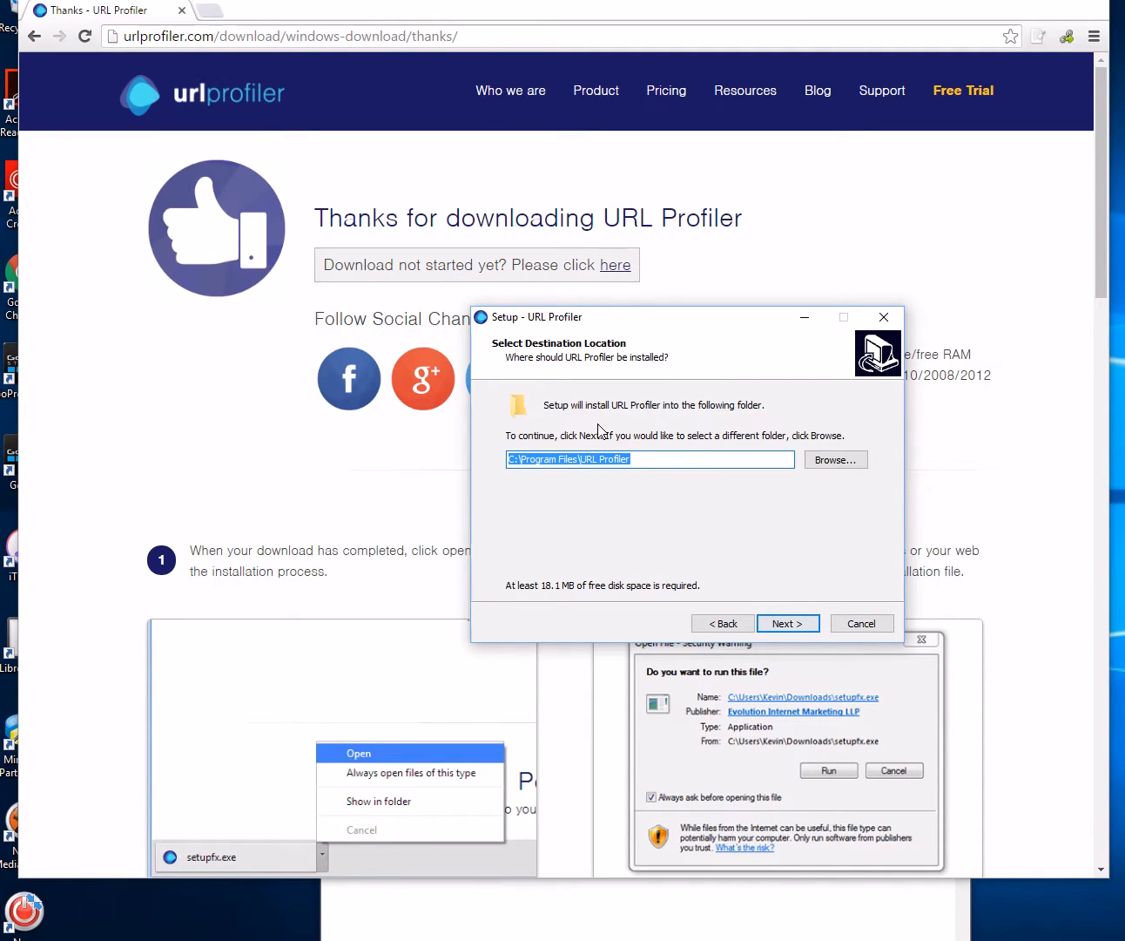
mouse_move(784, 586)
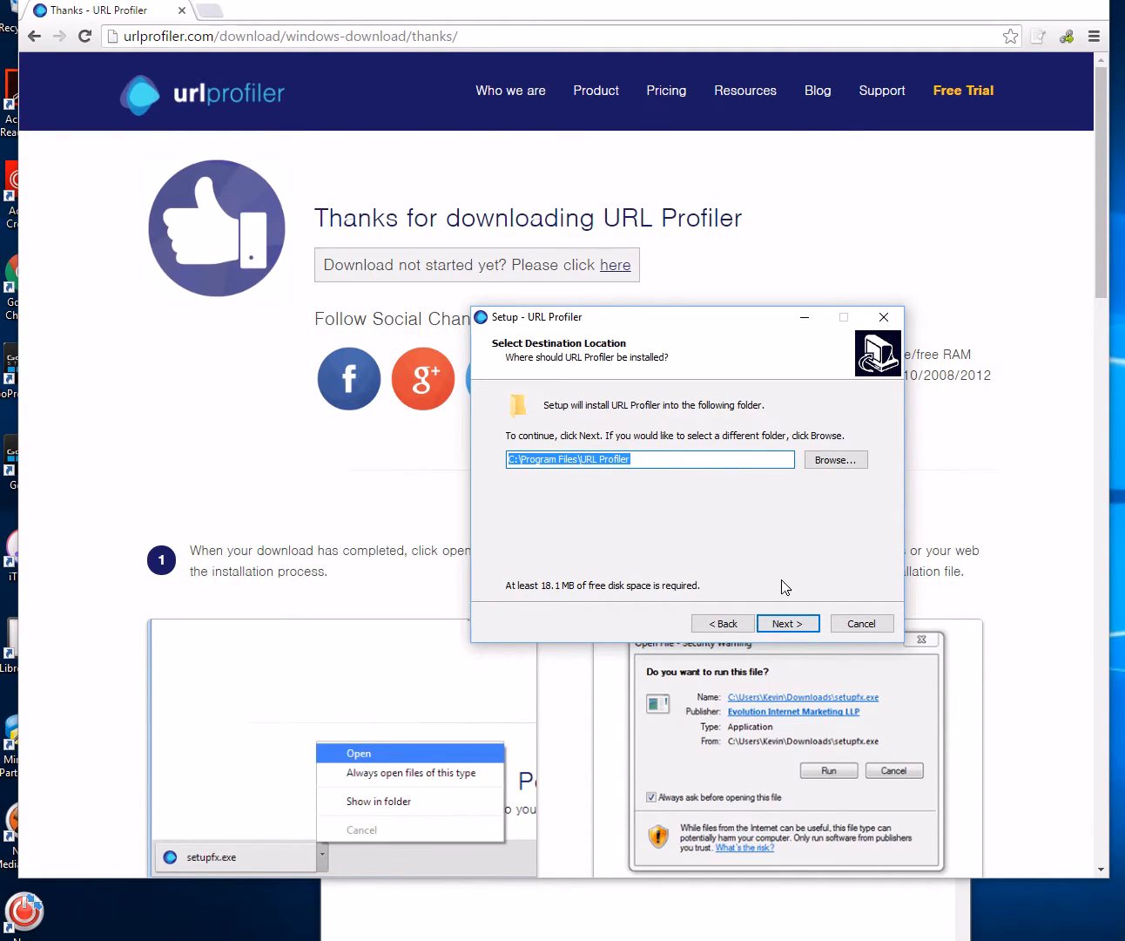
left_click(786, 623)
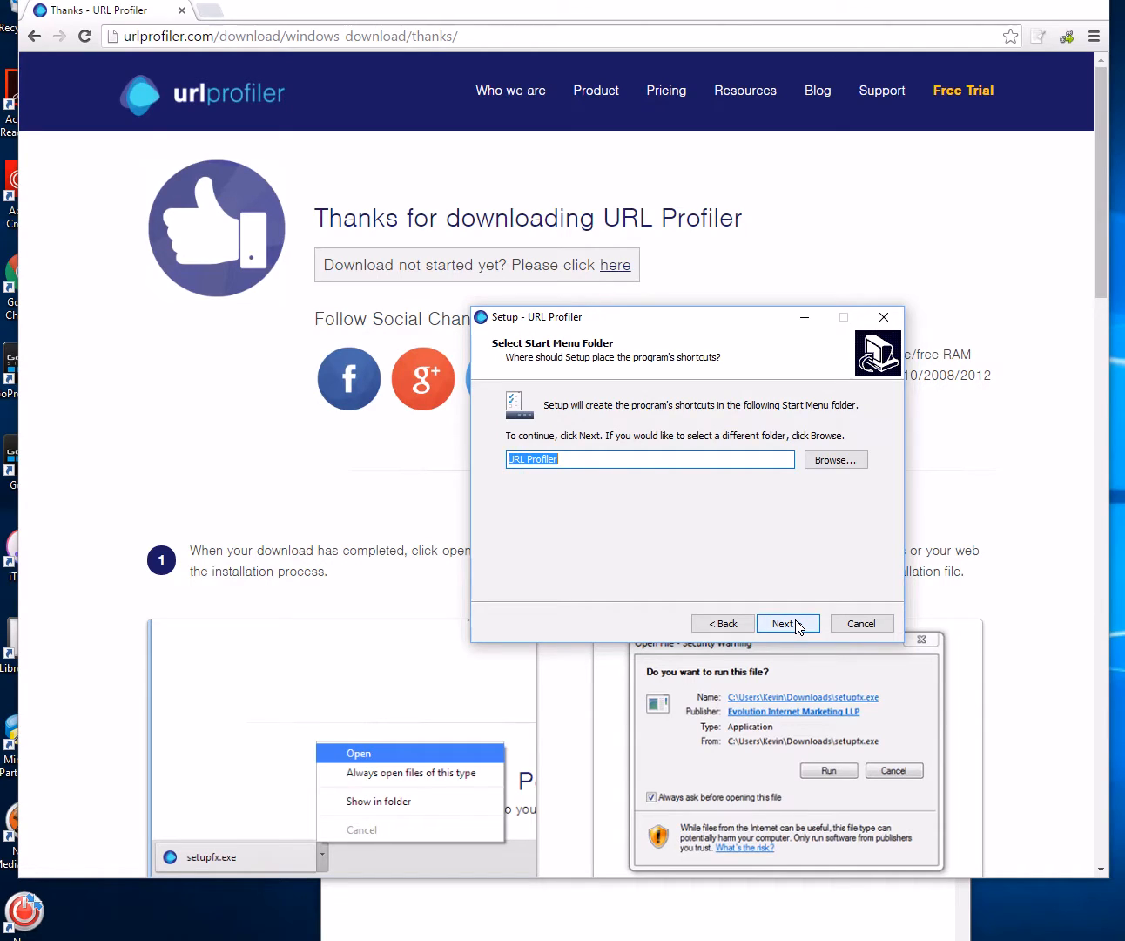
left_click(786, 623)
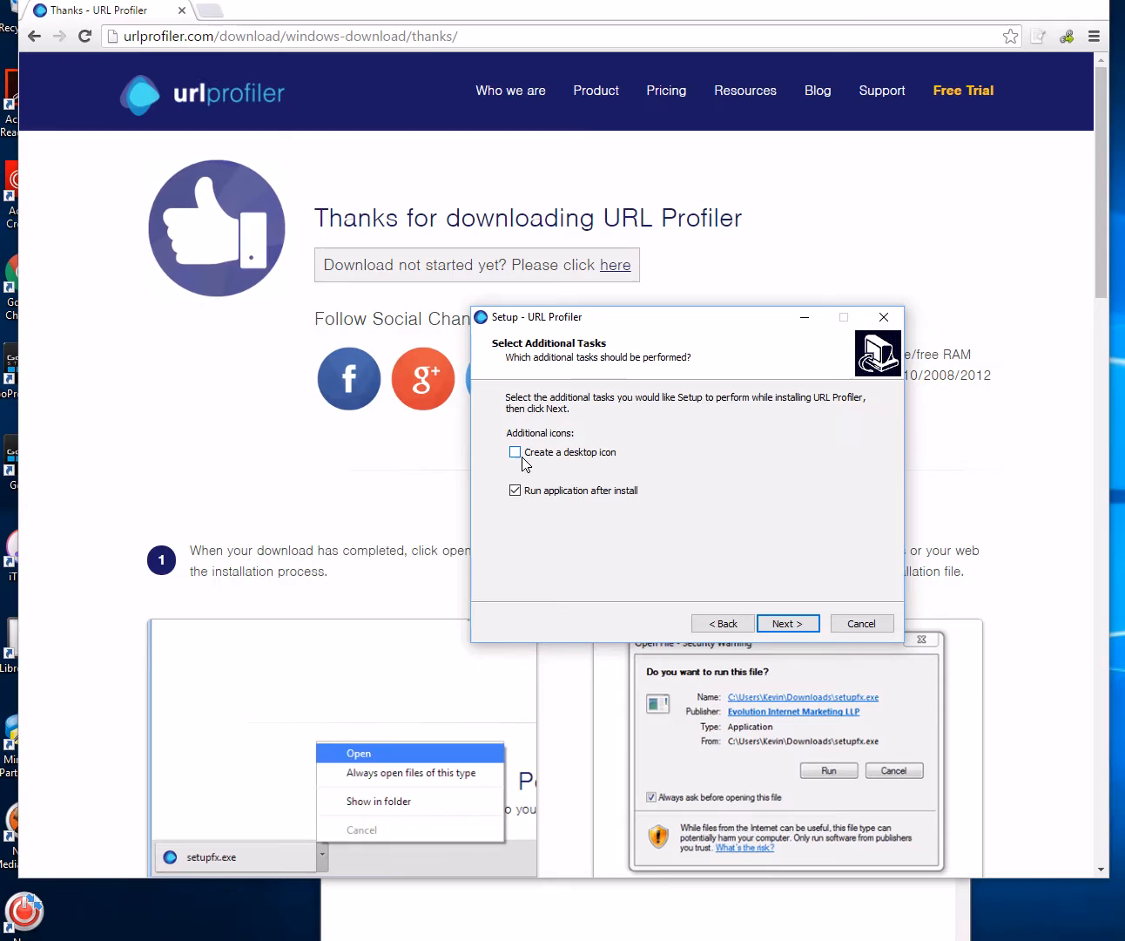
left_click(516, 451)
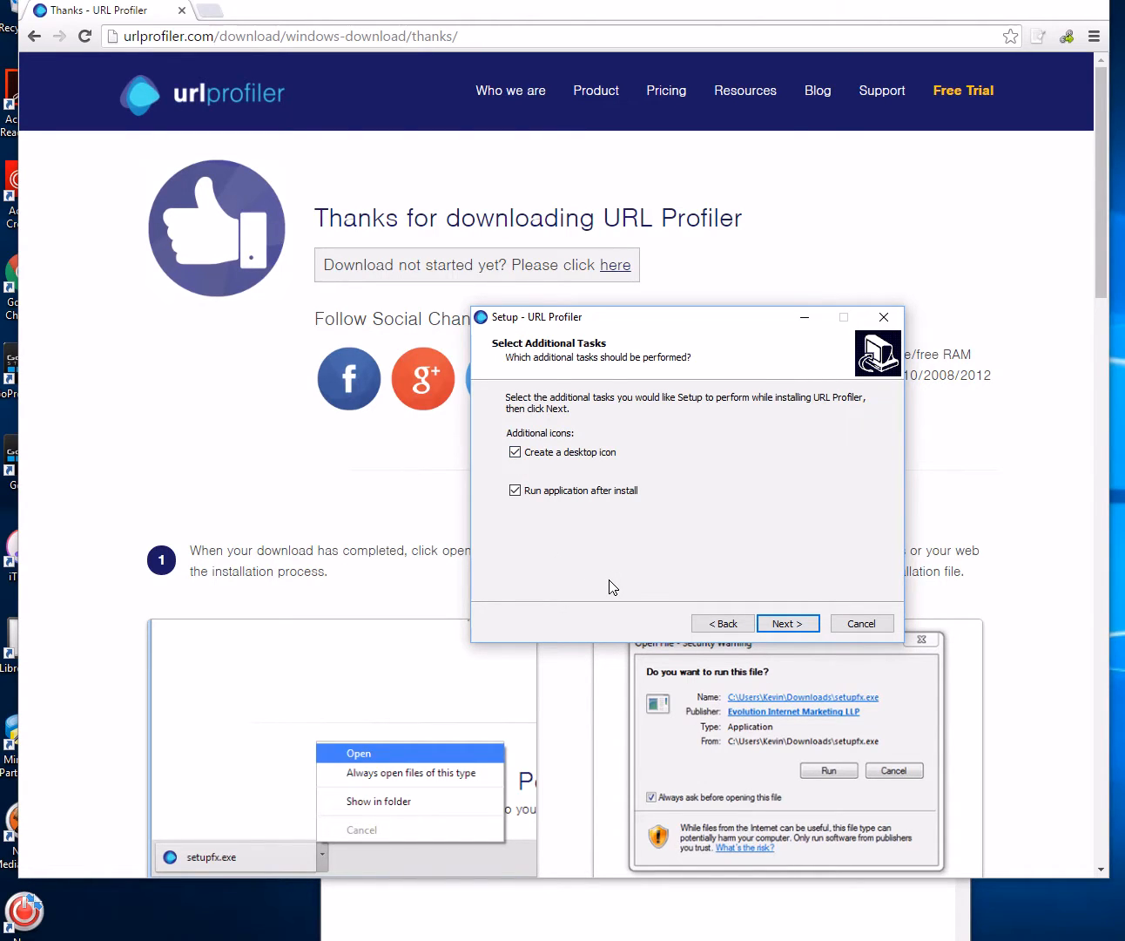
mouse_move(584, 563)
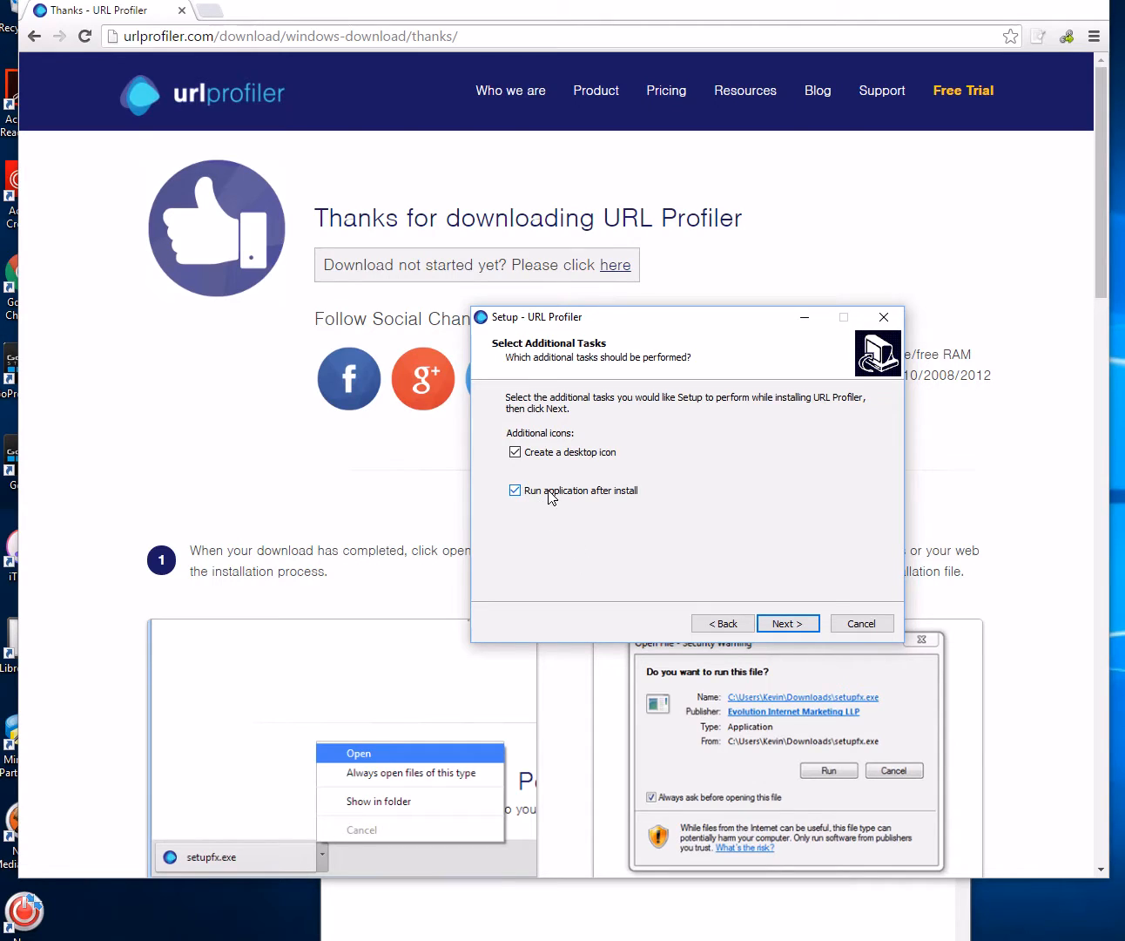
mouse_move(783, 587)
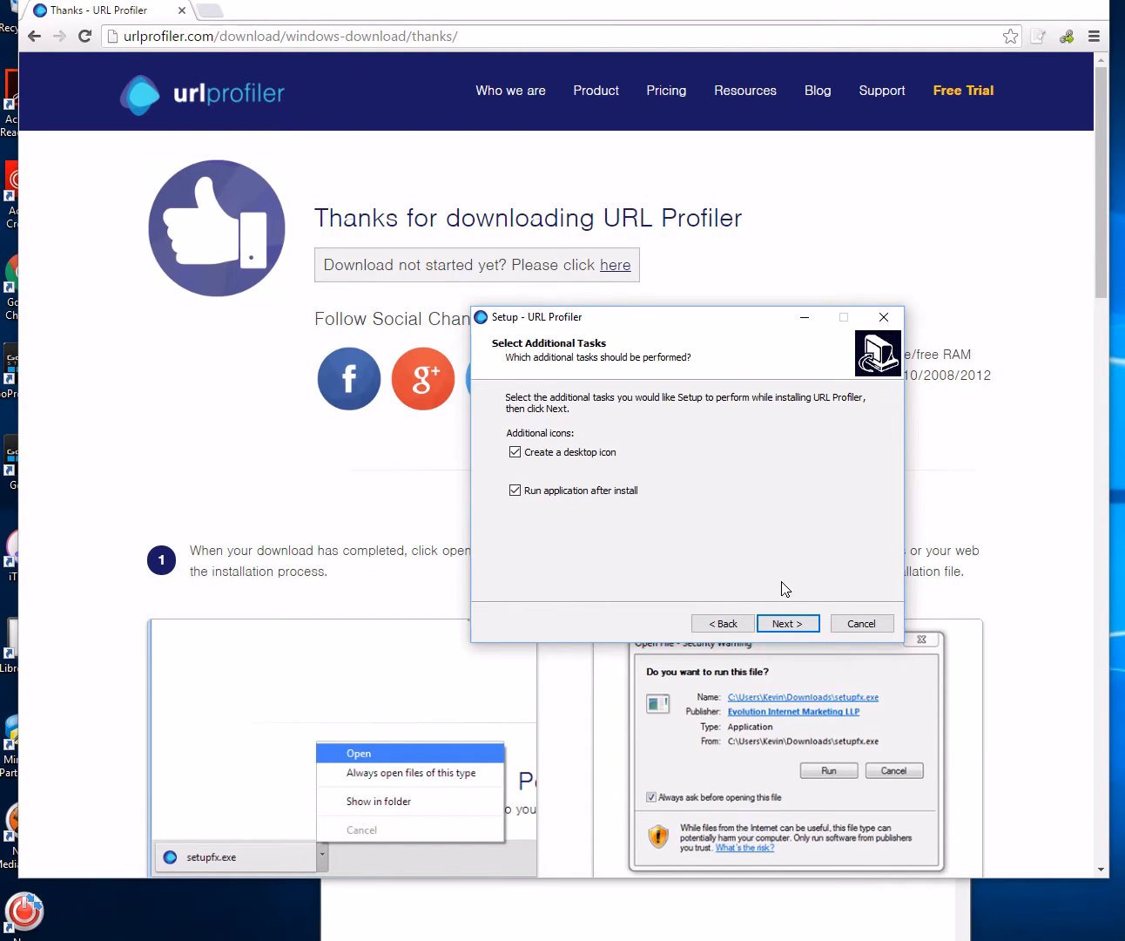
left_click(787, 622)
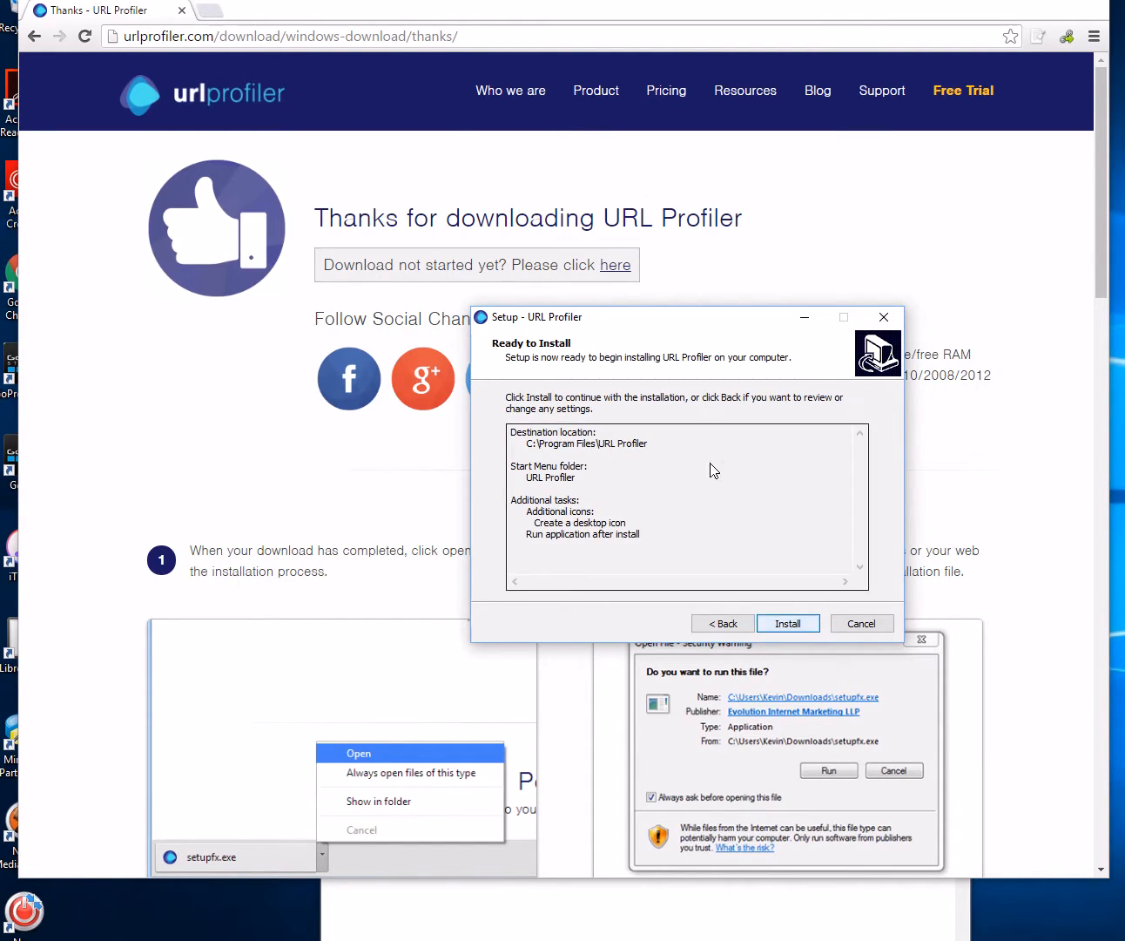
left_click(787, 623)
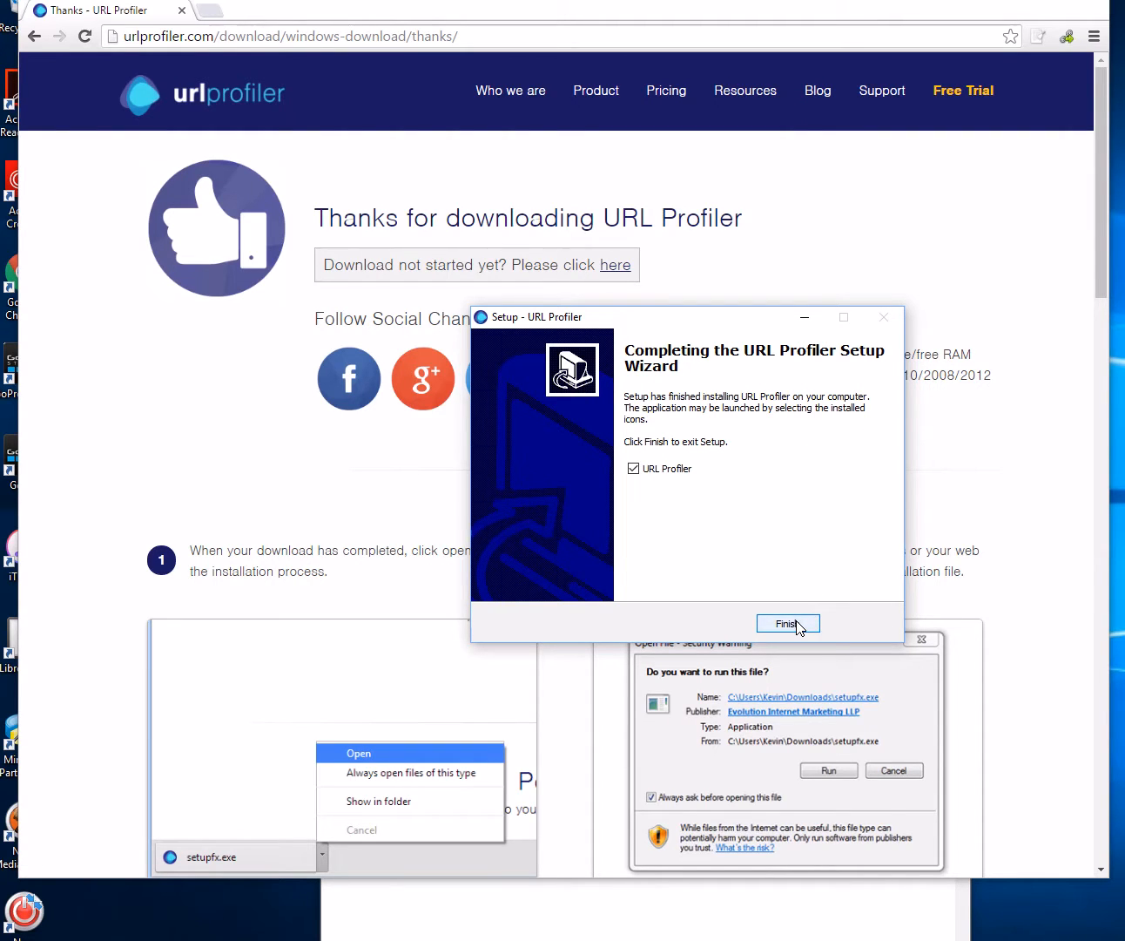
Launch URL Profiler and fill the trial form with surname mensky and a hotmail.com e-mail.
left_click(787, 622)
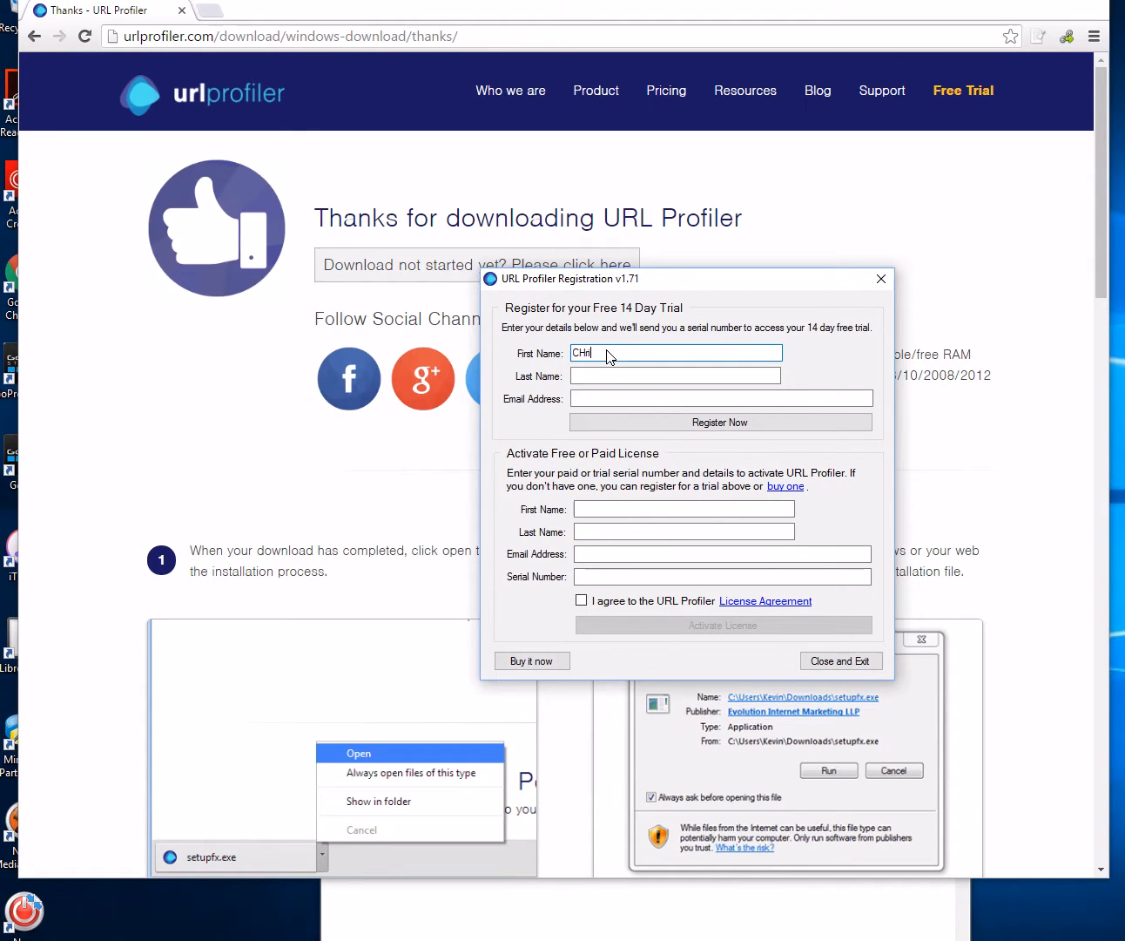
key("BackSpace")
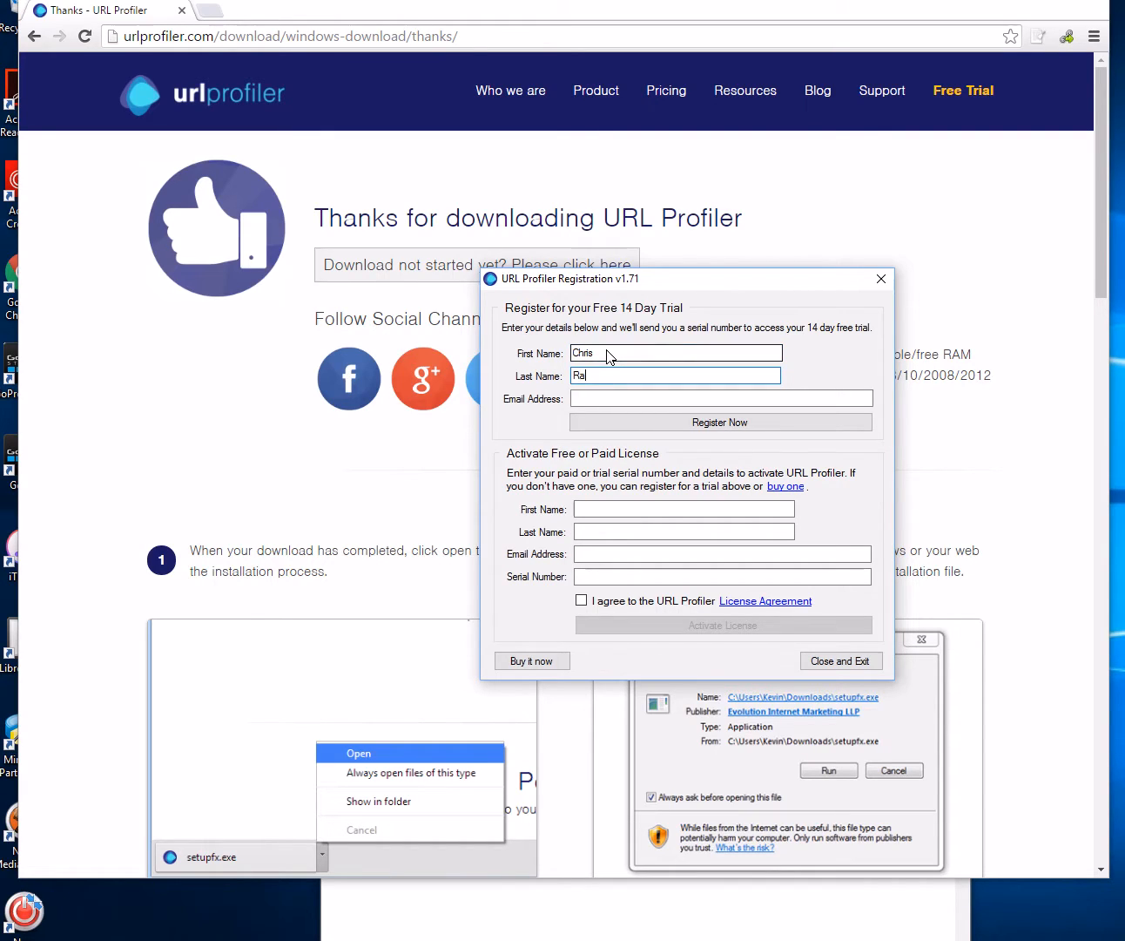
type("mensky")
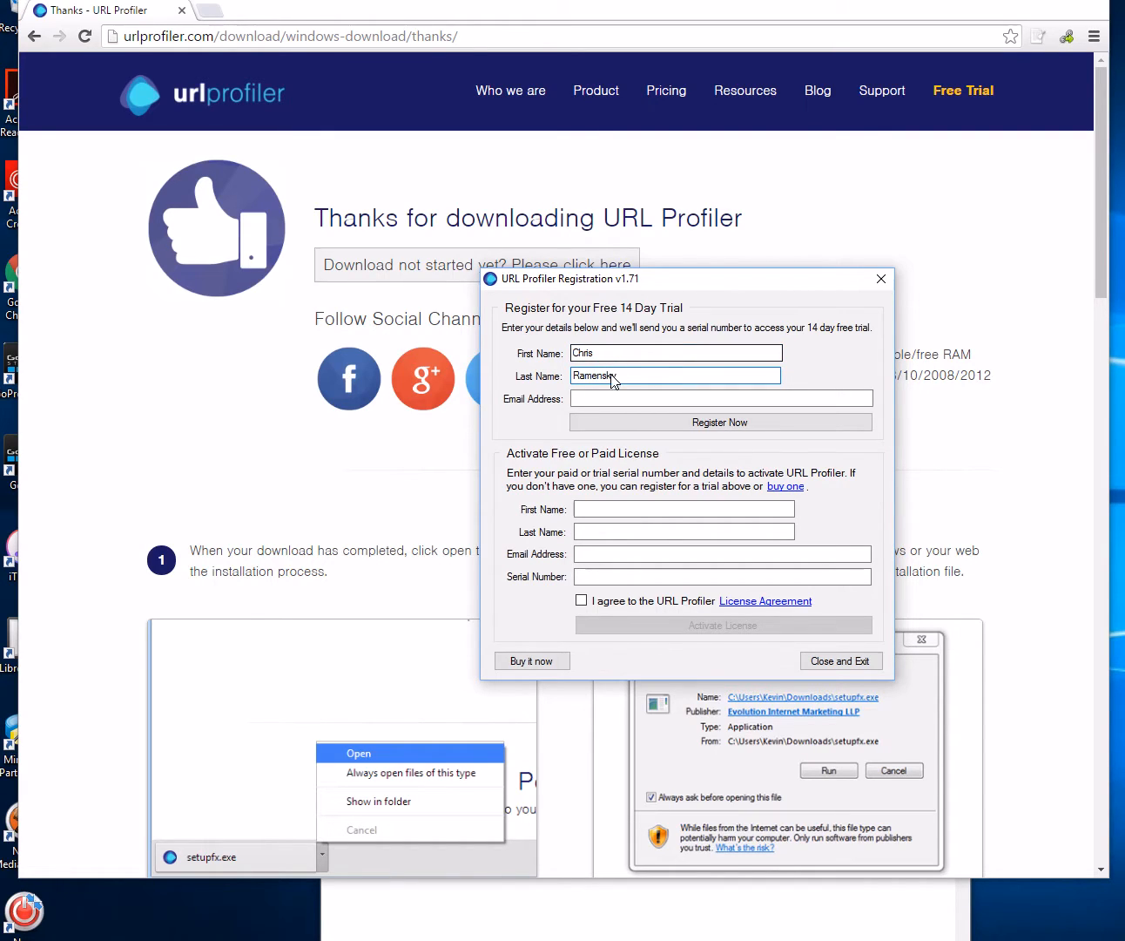
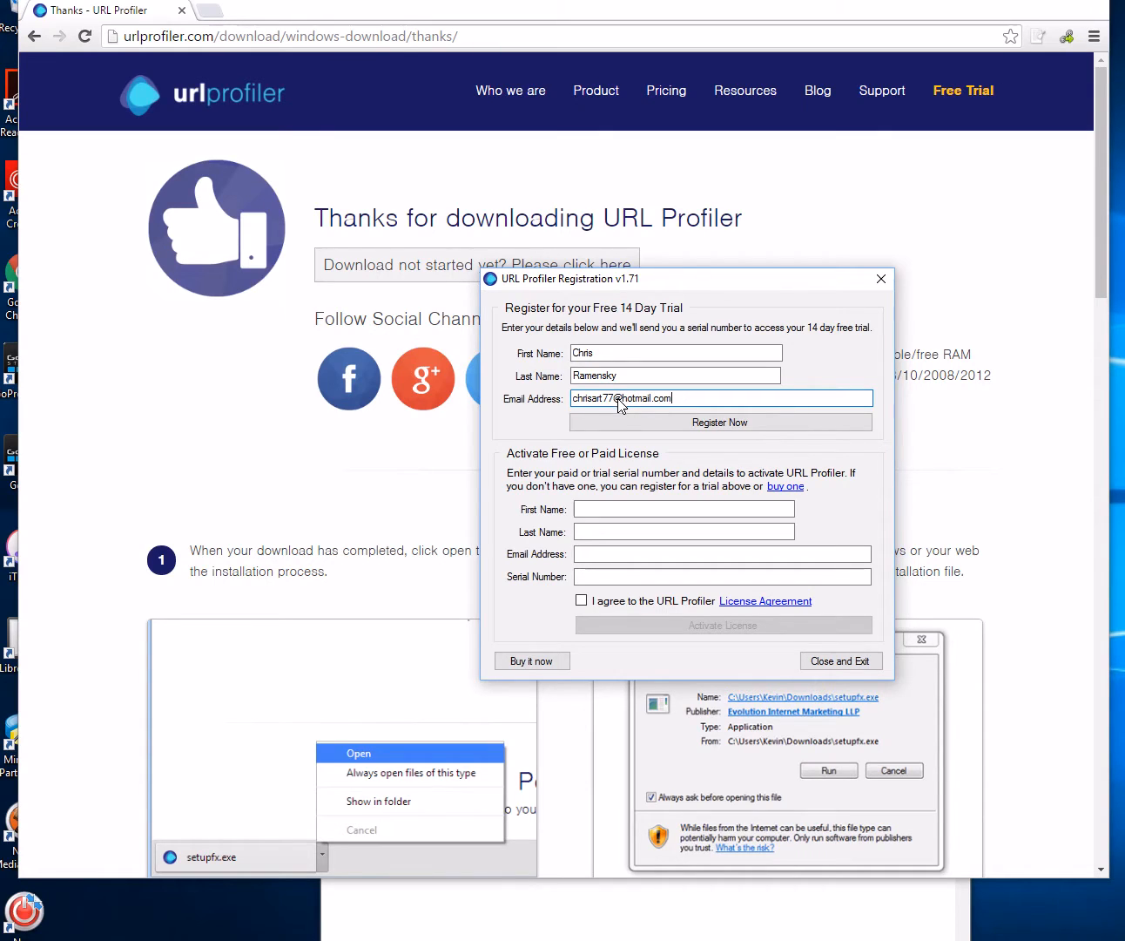
mouse_move(653, 462)
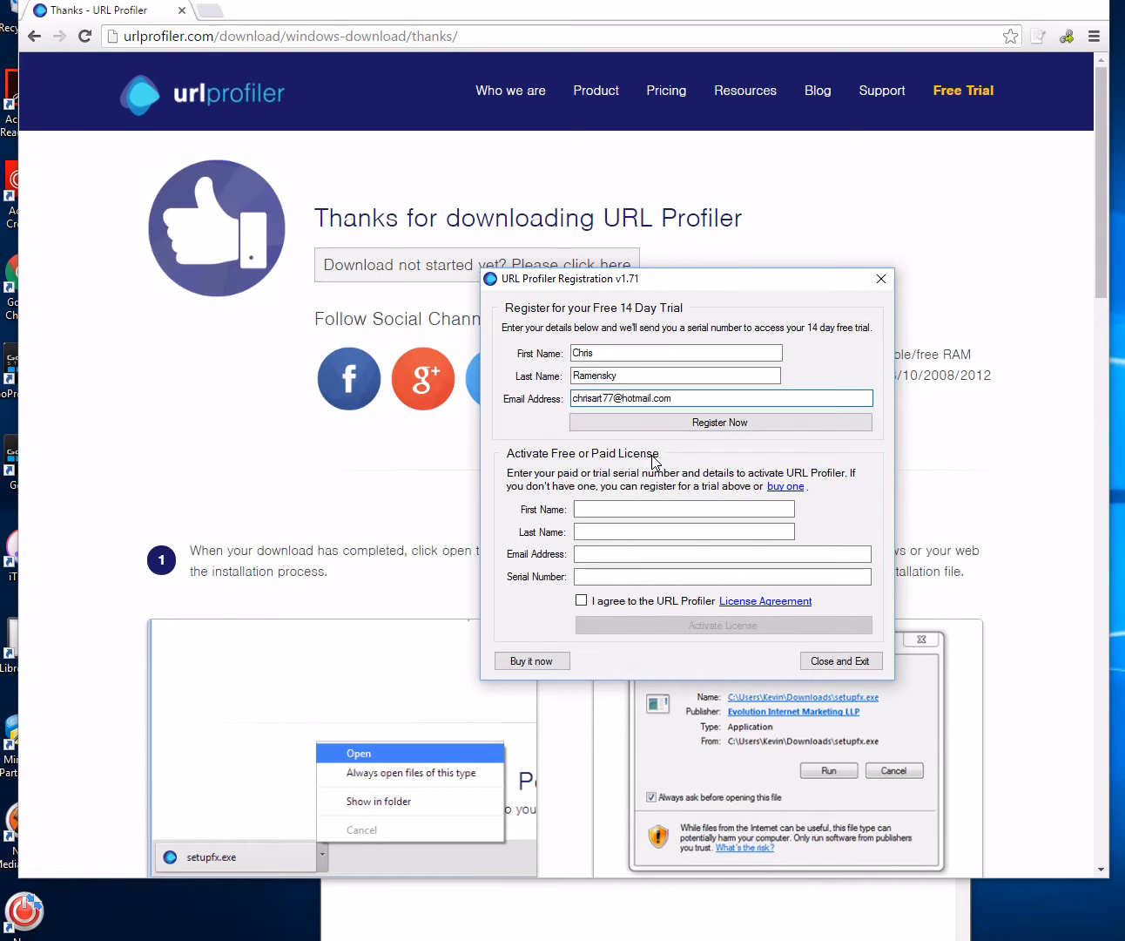
Submit the trial registration with Register Now and dismiss the Serial Number Sent message.
left_click(721, 422)
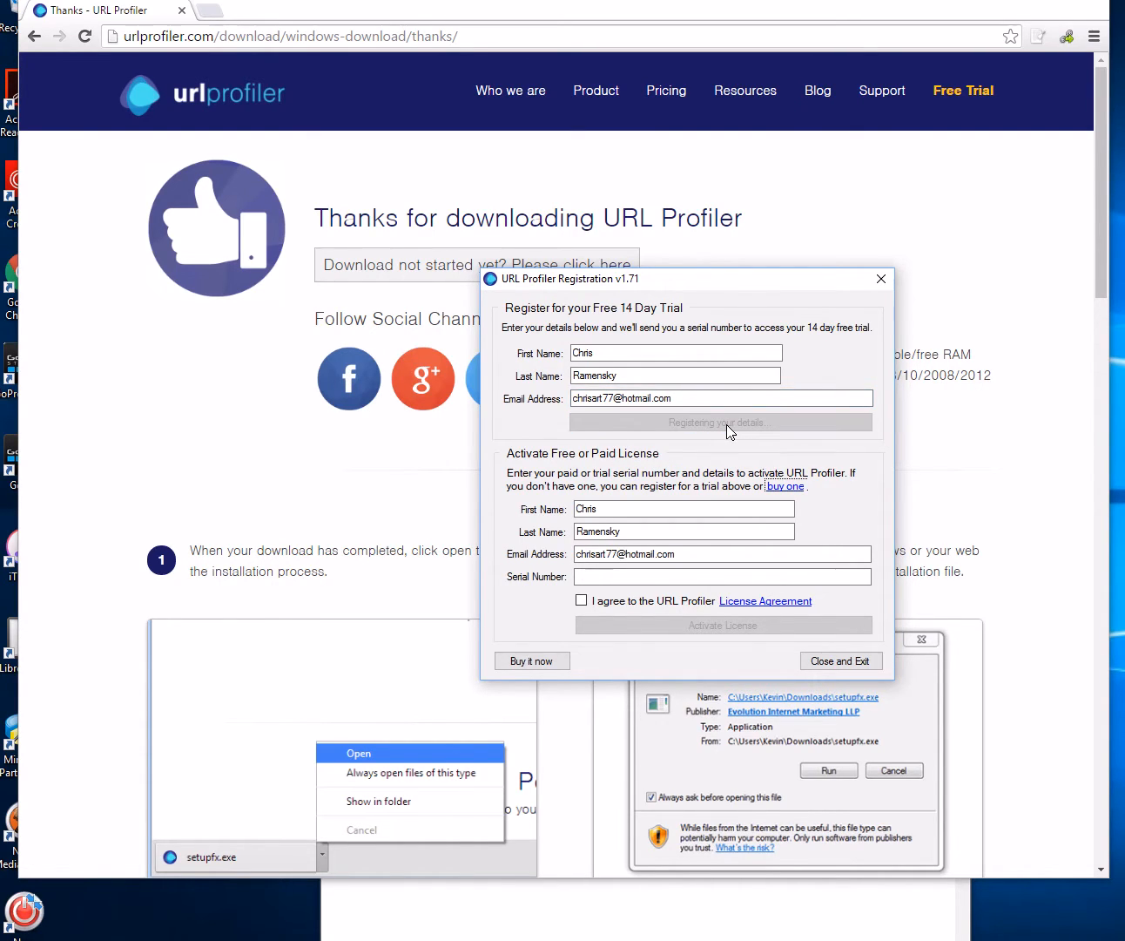
left_click(721, 422)
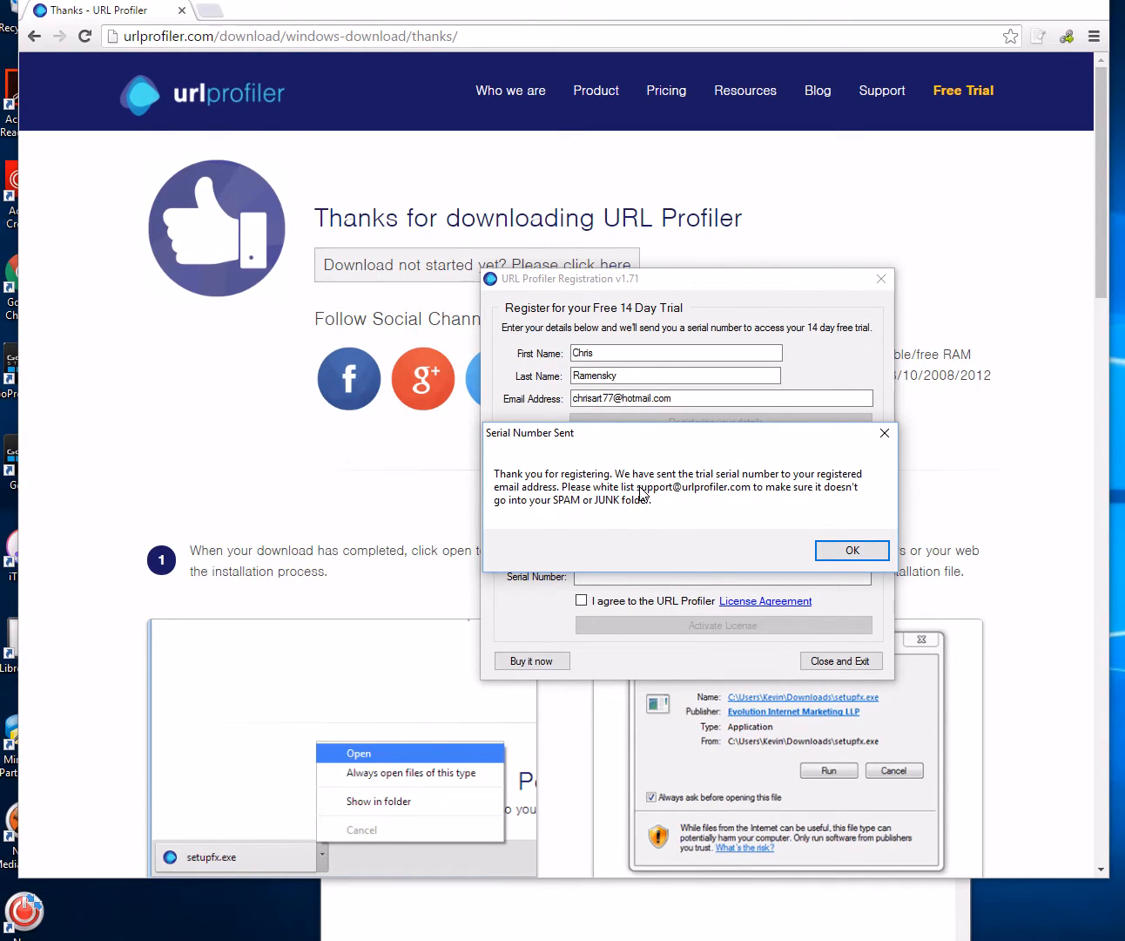
mouse_move(713, 511)
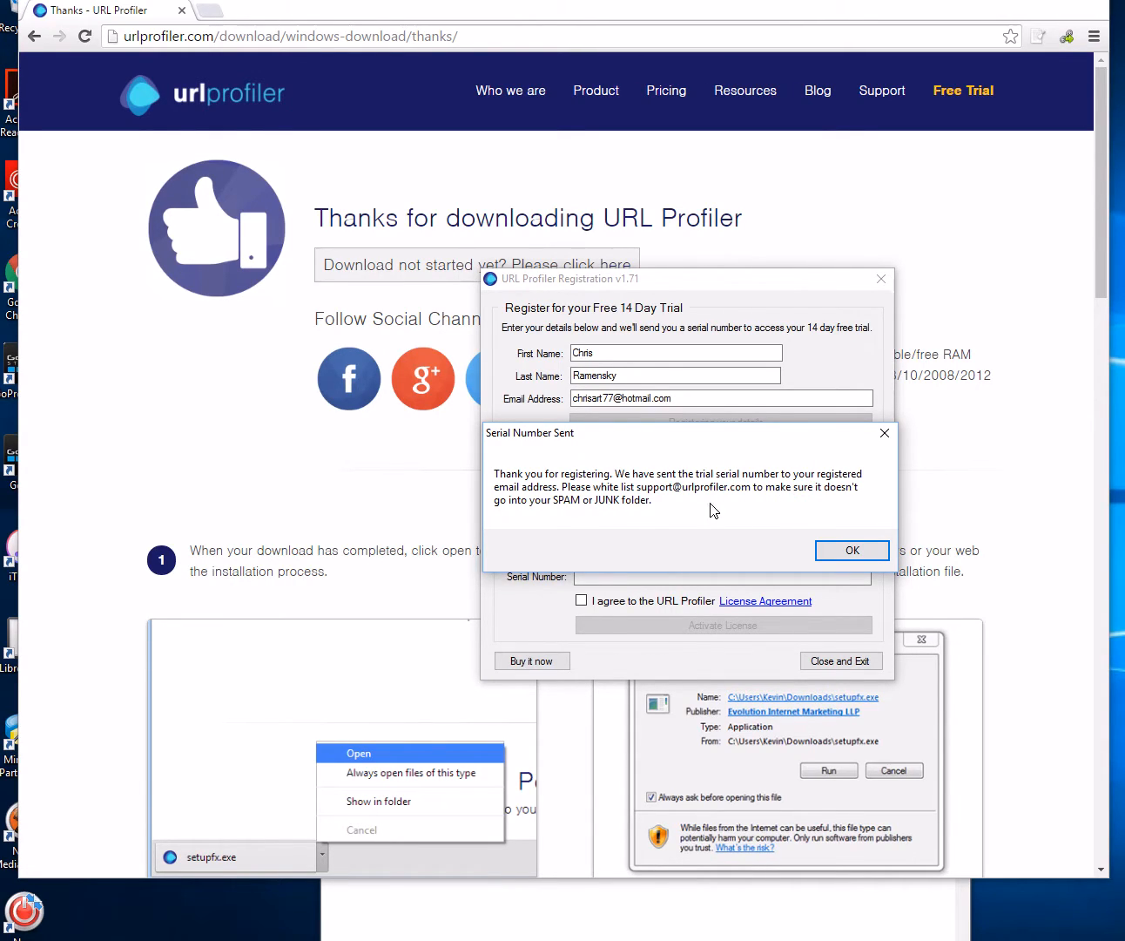
mouse_move(745, 541)
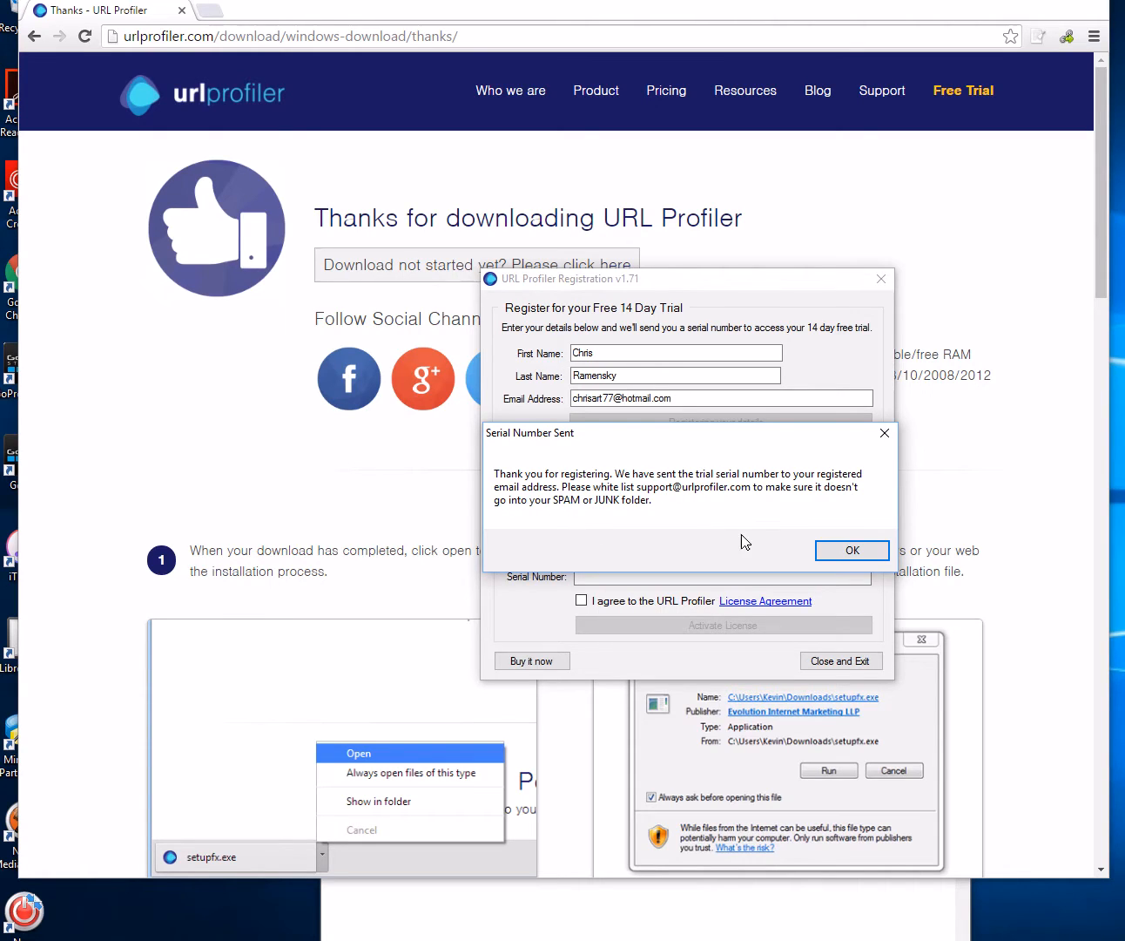
left_click(851, 549)
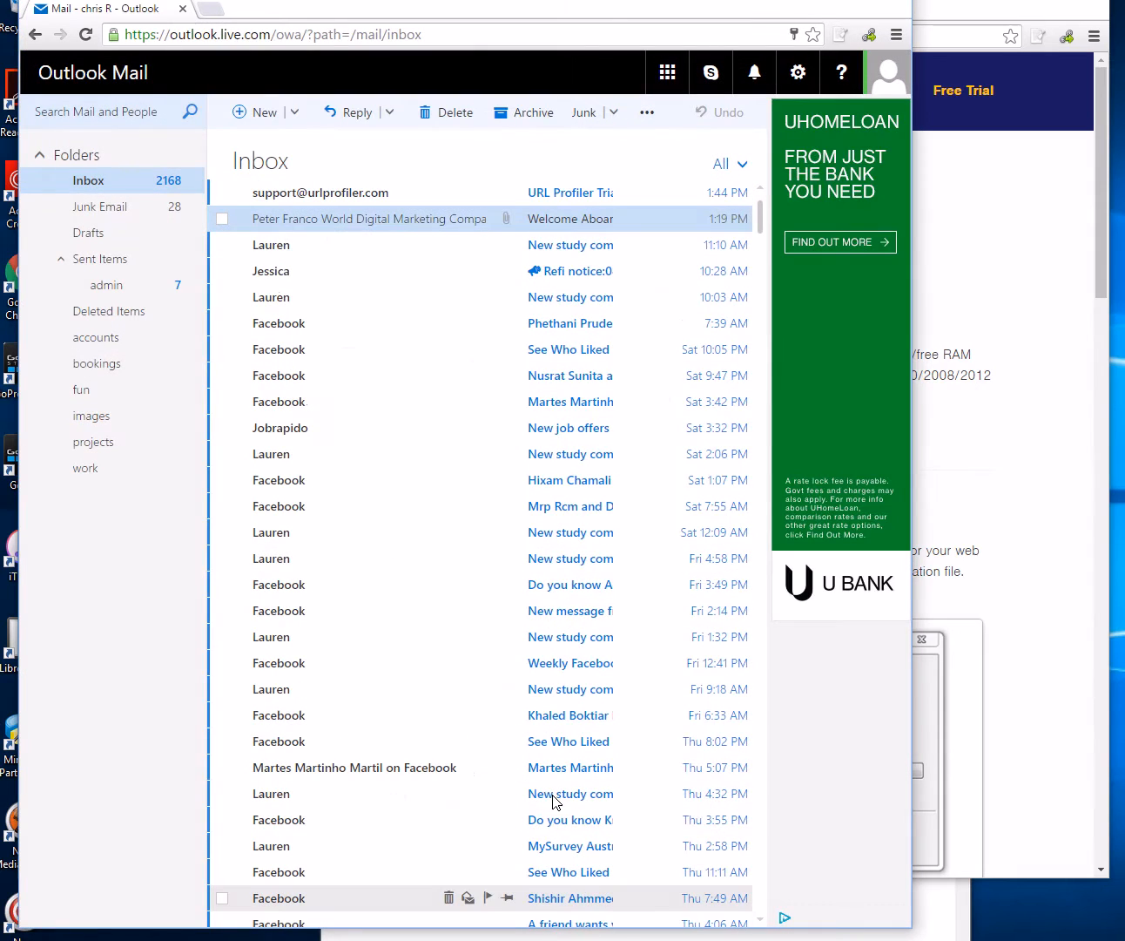
mouse_move(666, 349)
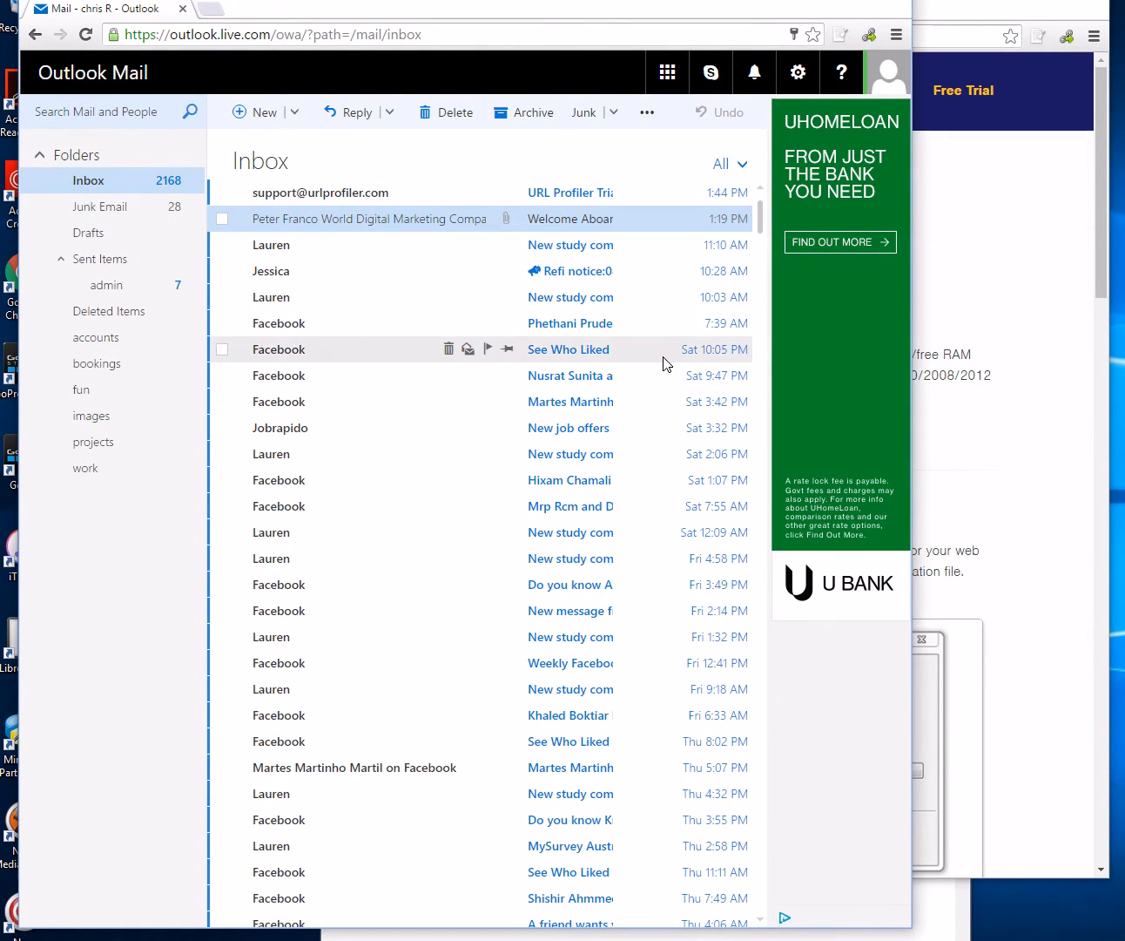
Open the URL Profiler Trial e-mail from support in the Outlook inbox.
left_click(320, 193)
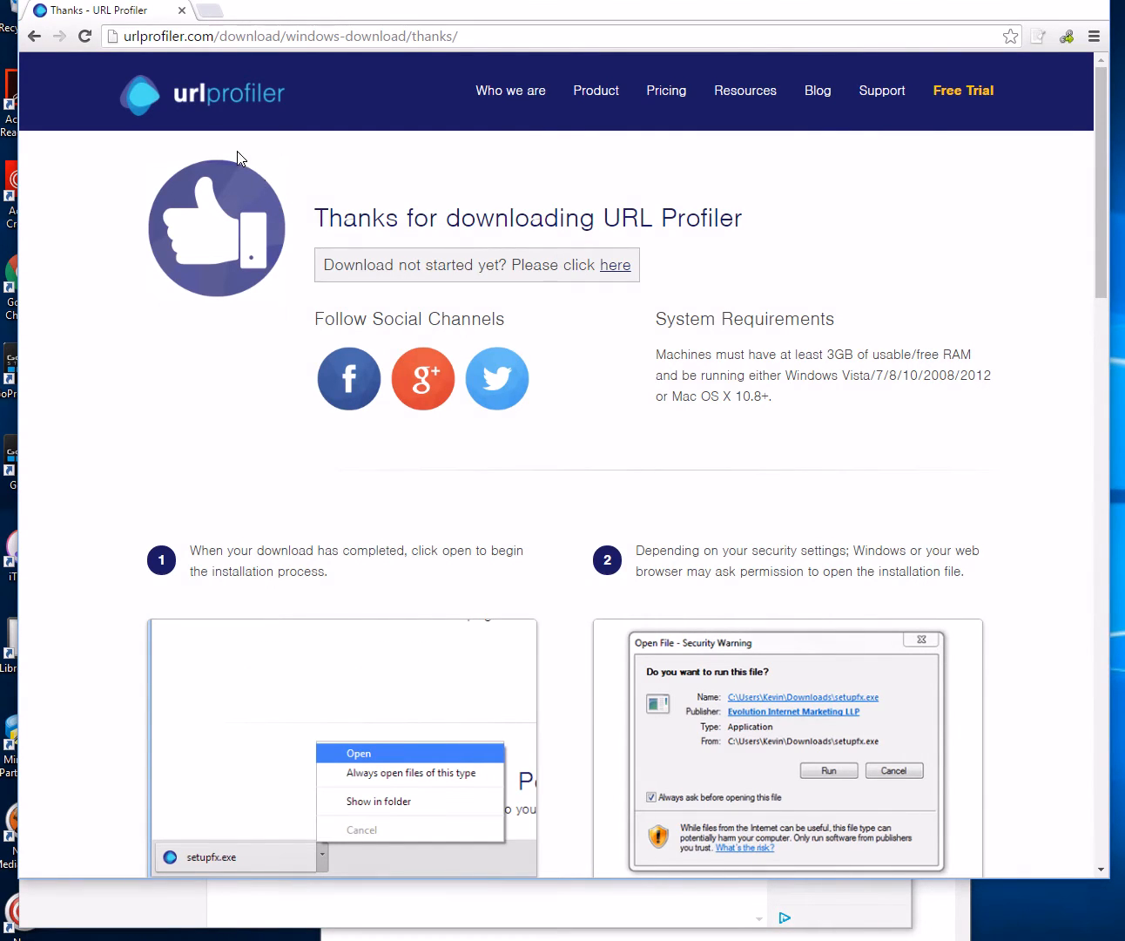
scroll("down", 3)
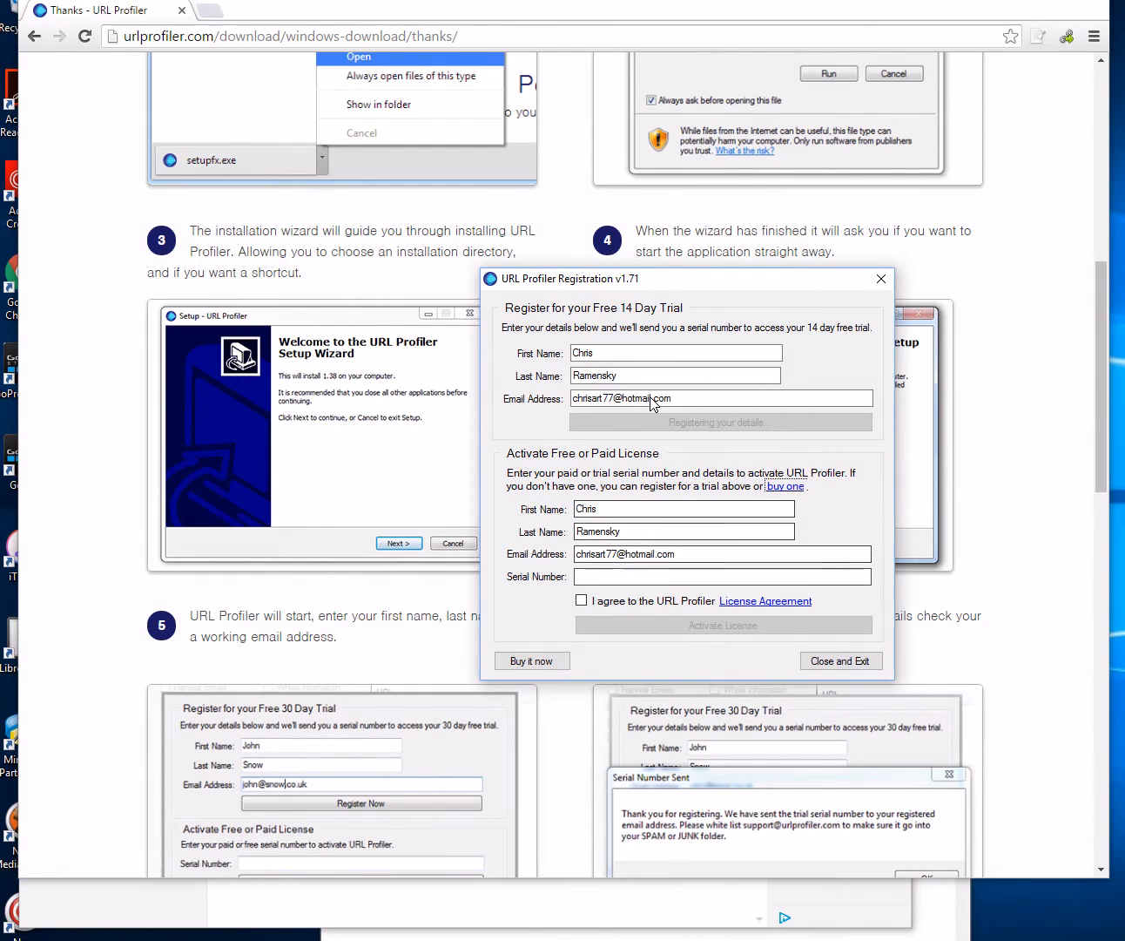
left_click(722, 575)
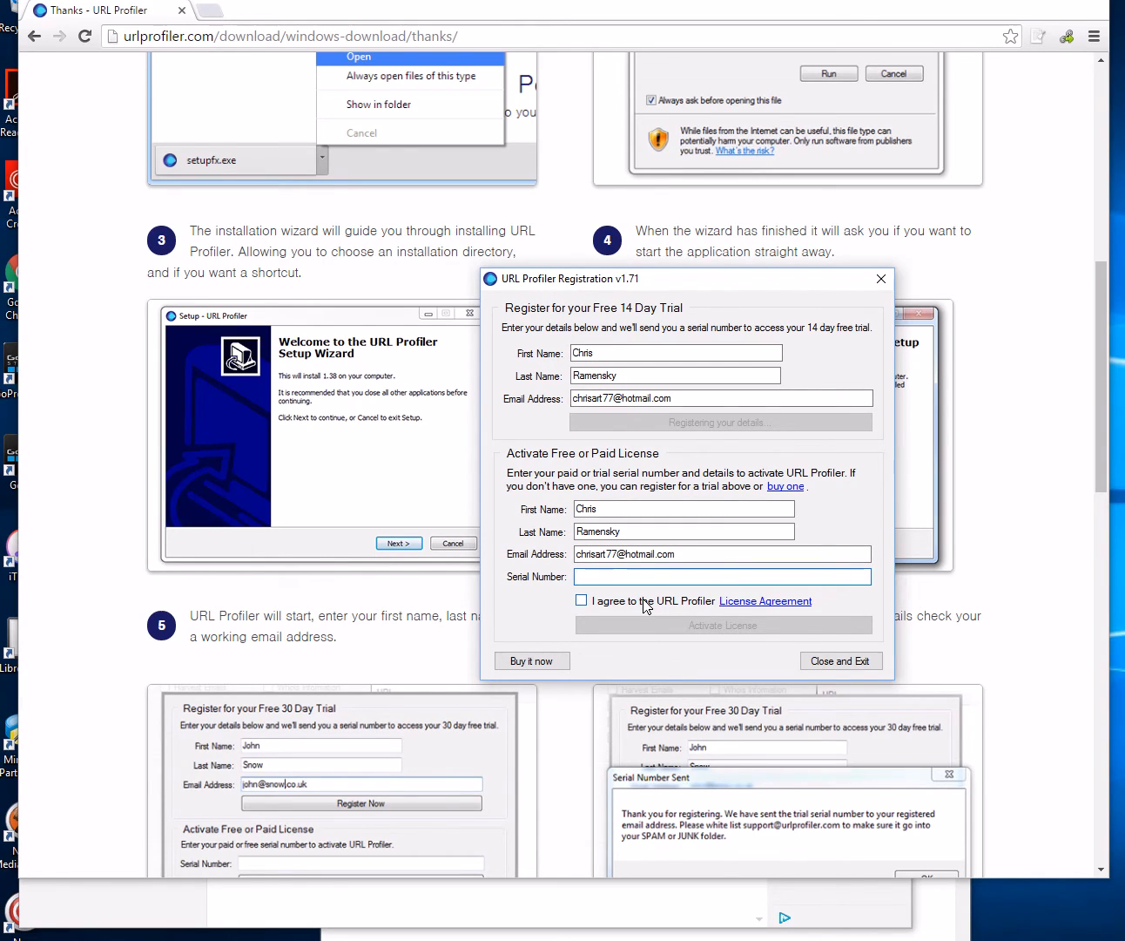
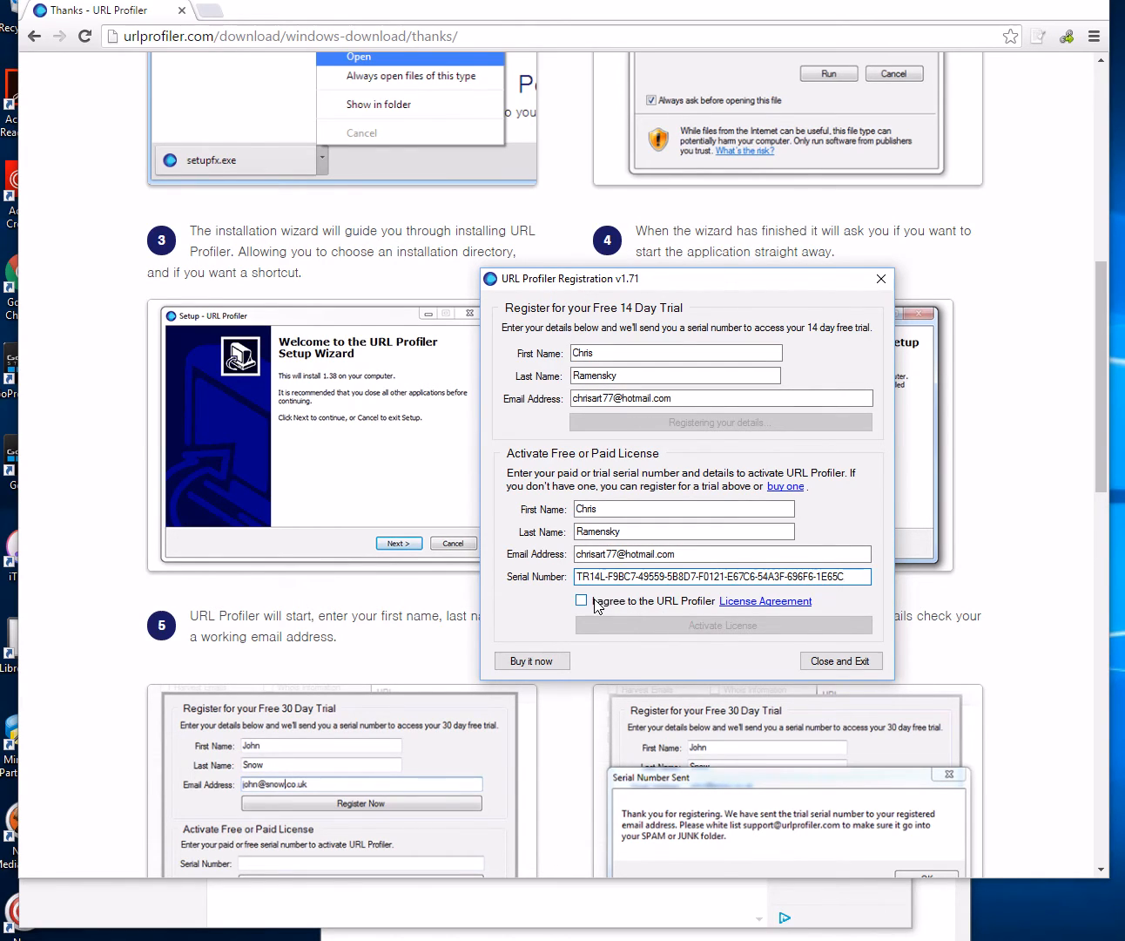
left_click(581, 600)
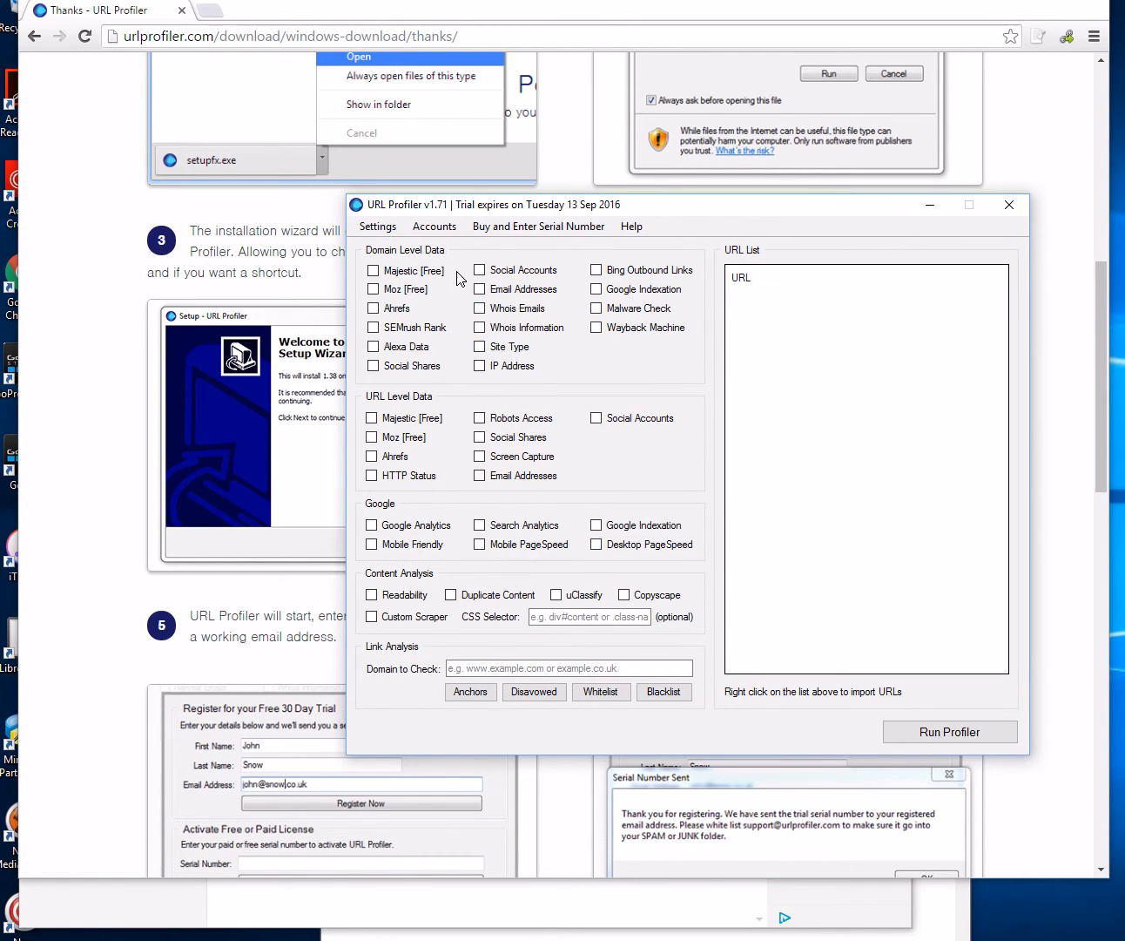
mouse_move(601, 324)
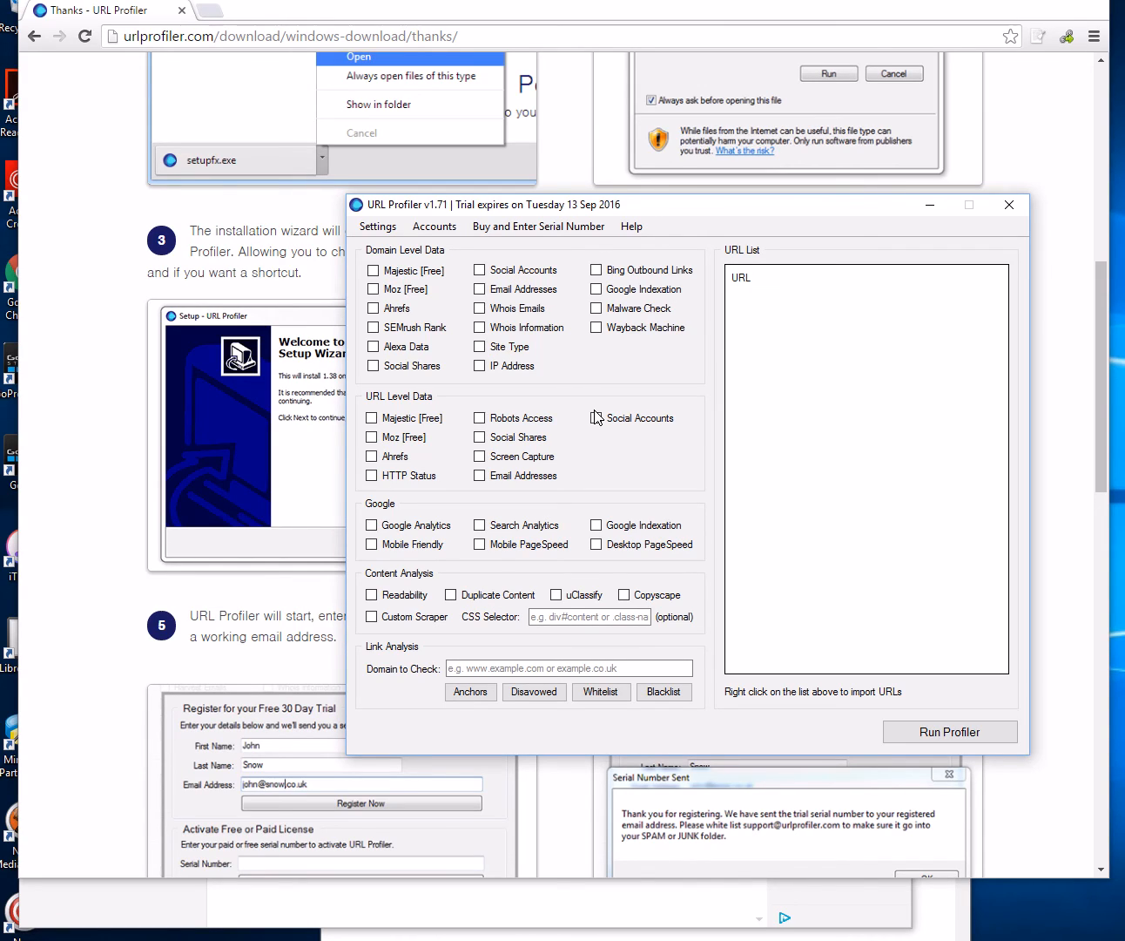
mouse_move(528, 422)
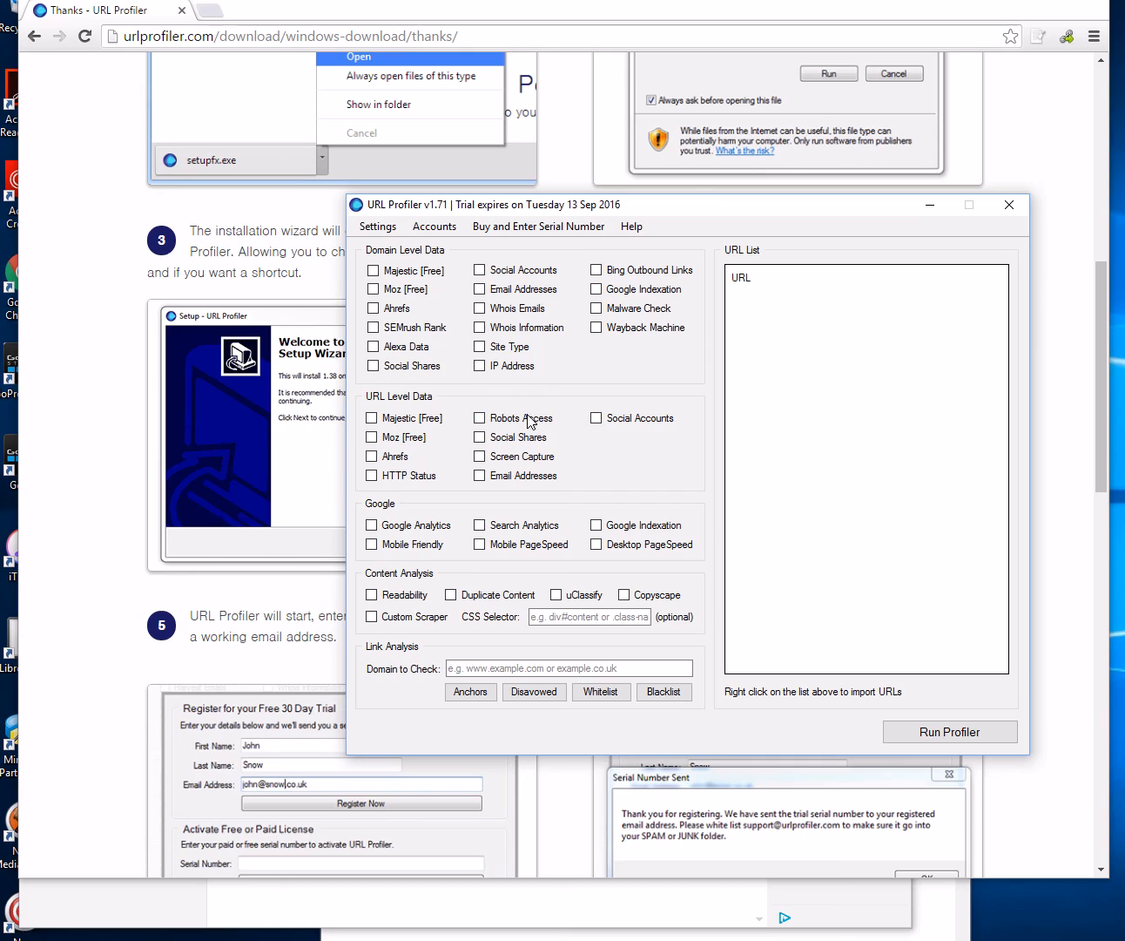
mouse_move(126, 56)
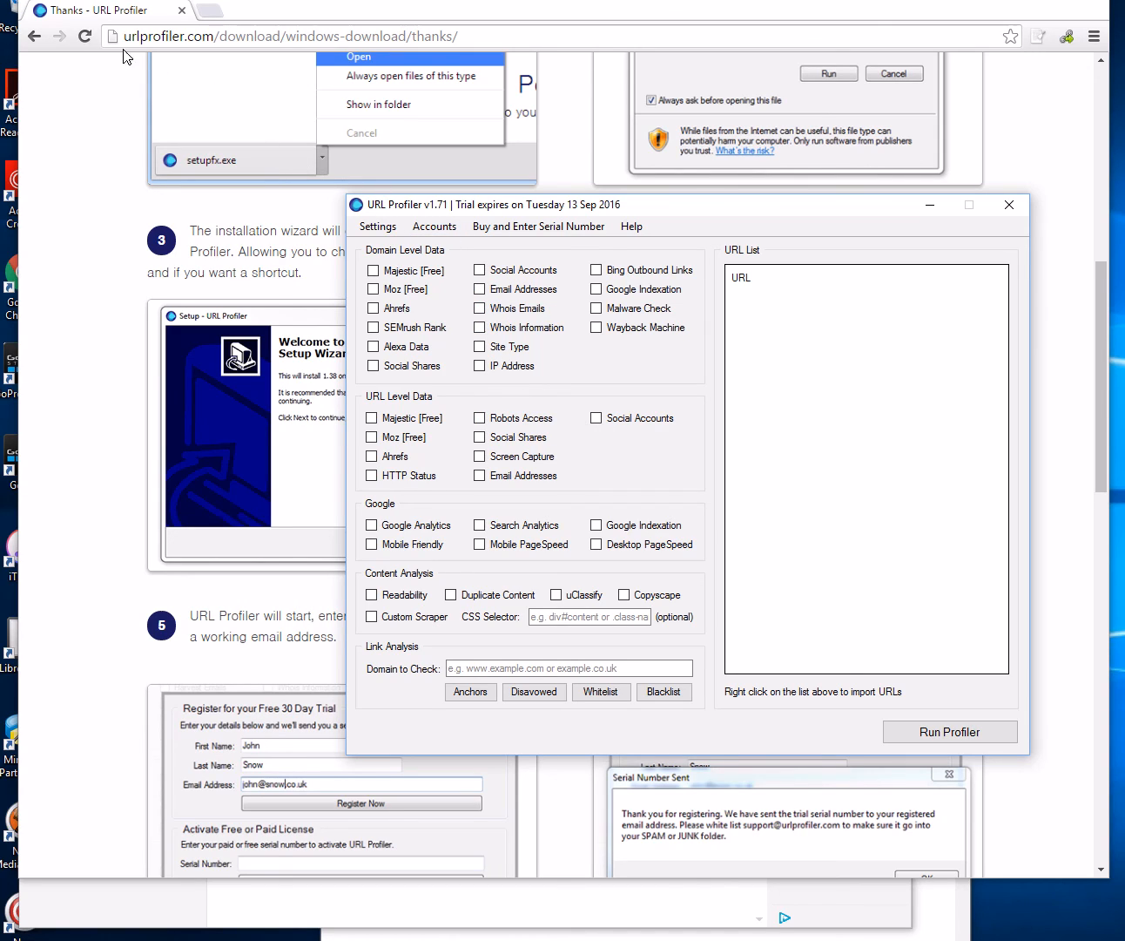